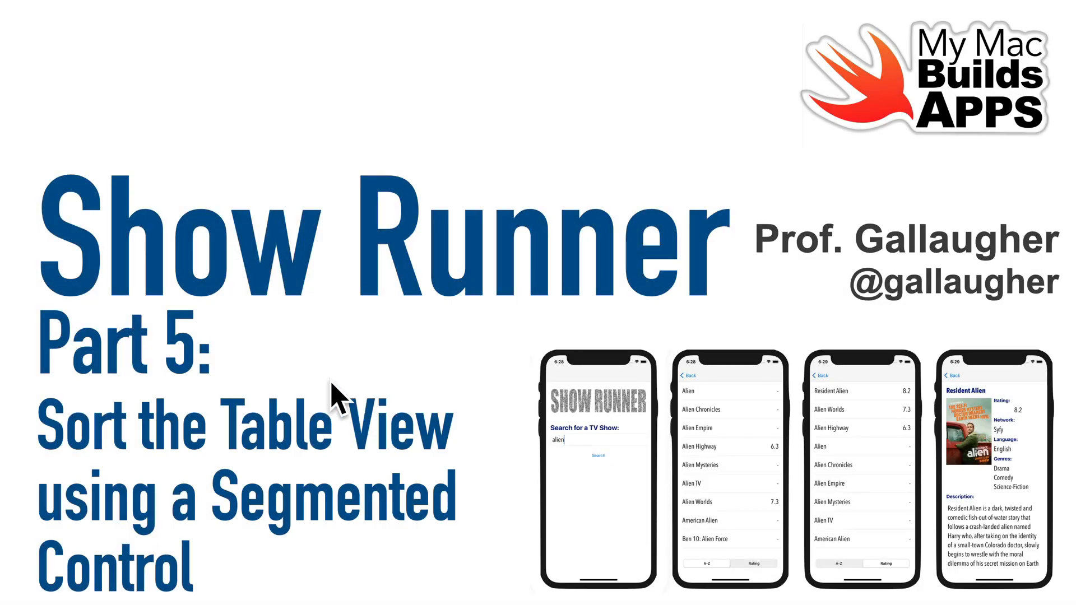
{"action": "mouse_move", "coordinate": [754, 466]}
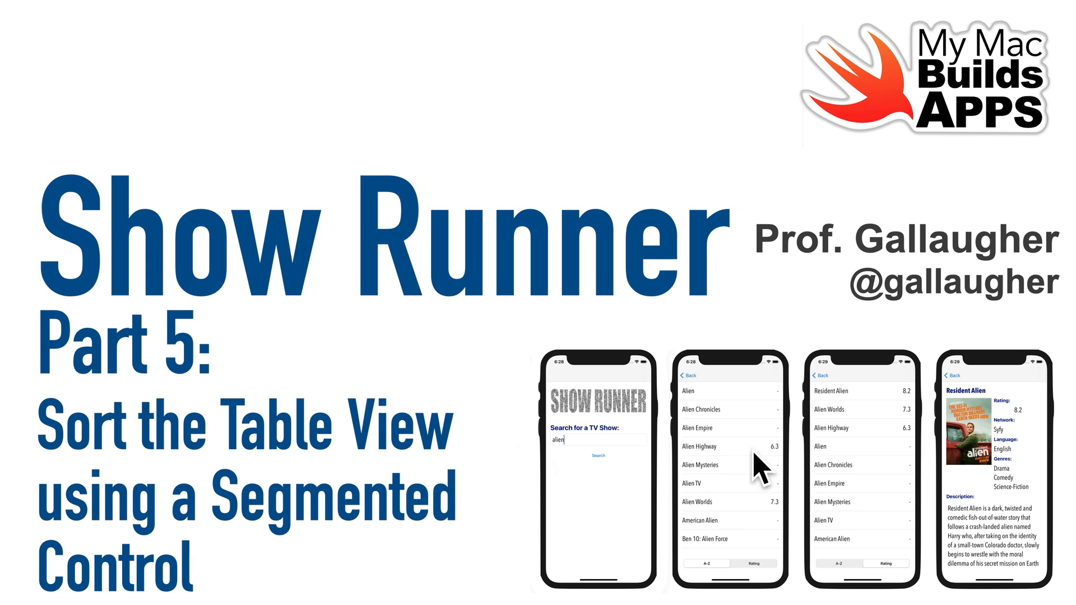
{"action": "mouse_move", "coordinate": [995, 580]}
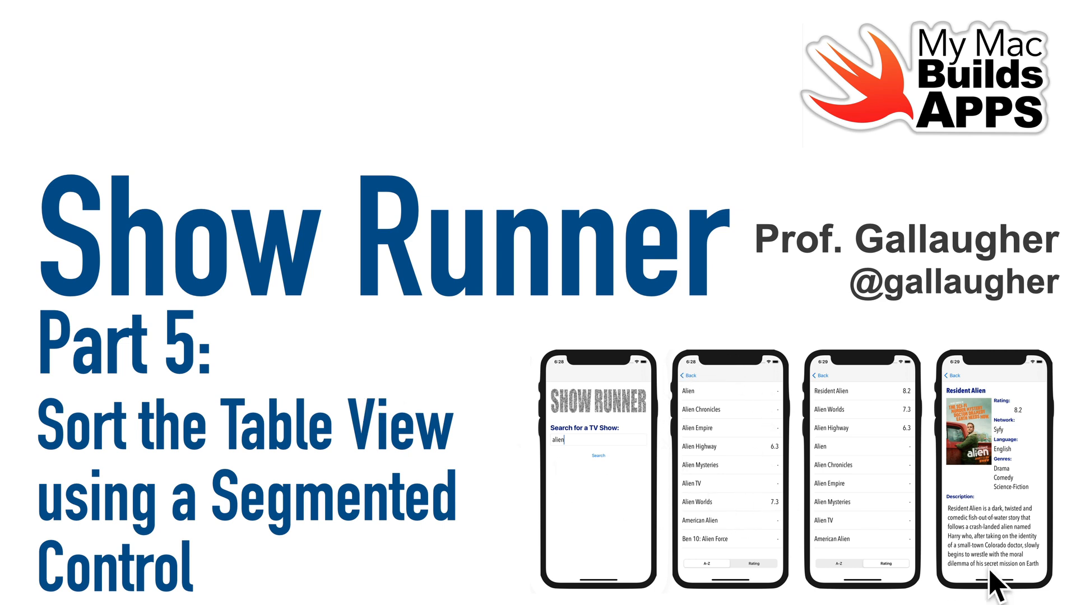
{"action": "mouse_move", "coordinate": [995, 520]}
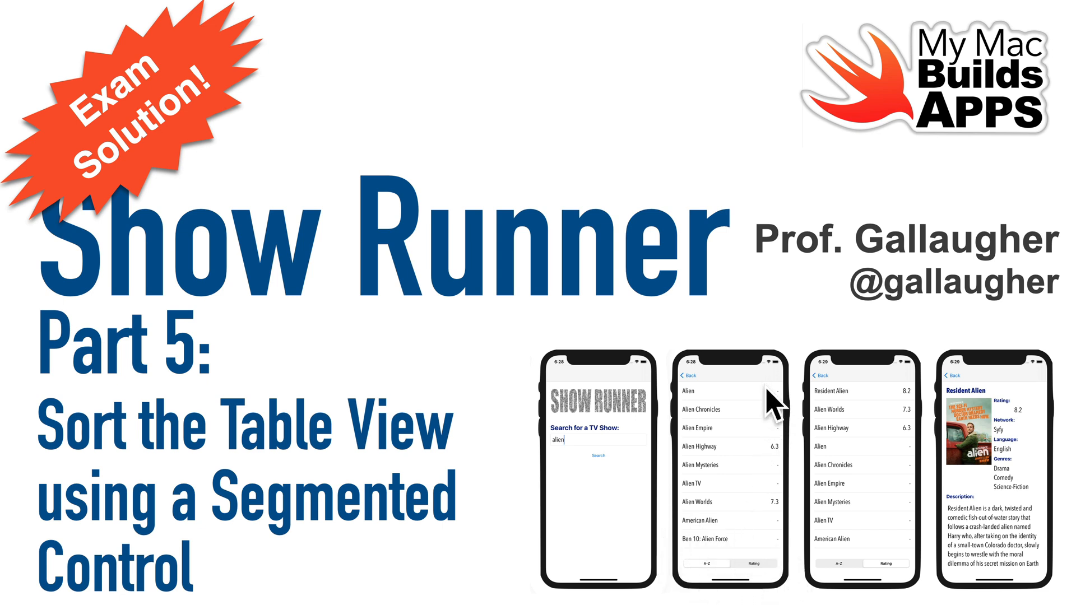
{"action": "mouse_move", "coordinate": [806, 579]}
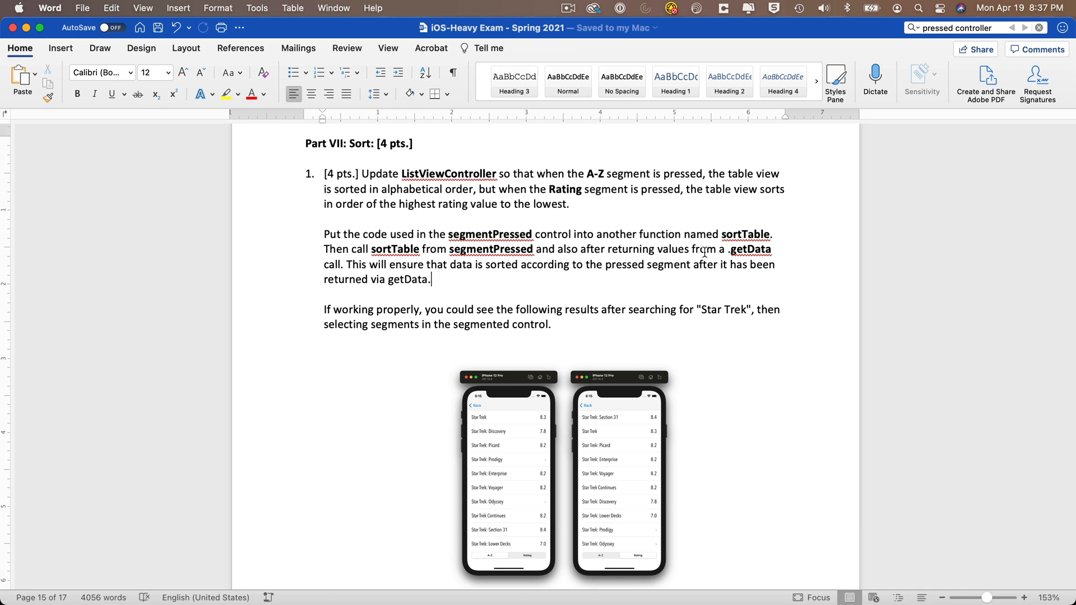
{"action": "mouse_move", "coordinate": [474, 284]}
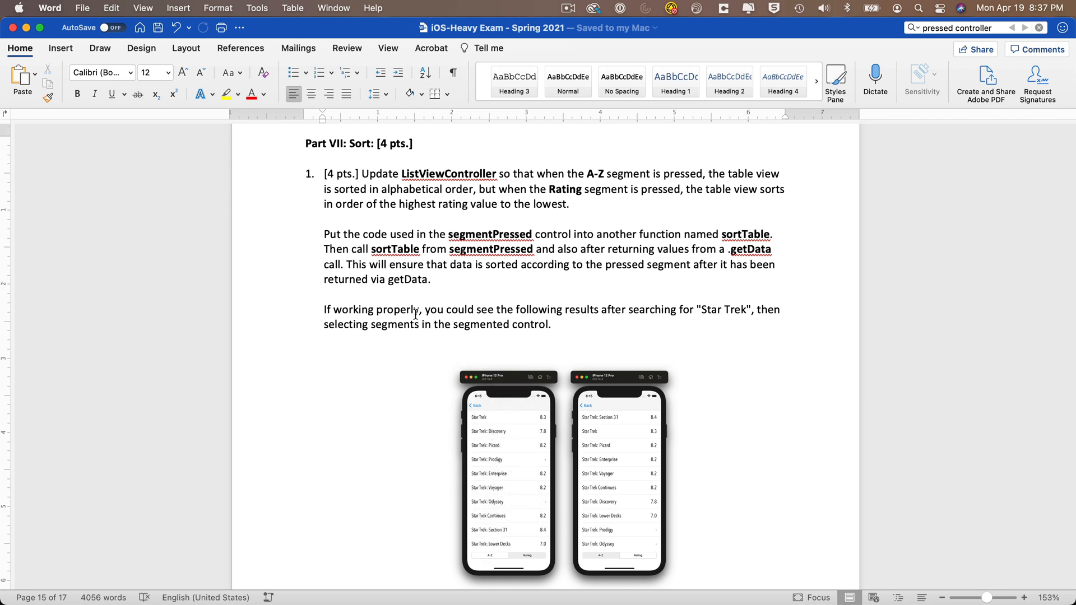
{"action": "mouse_move", "coordinate": [502, 326]}
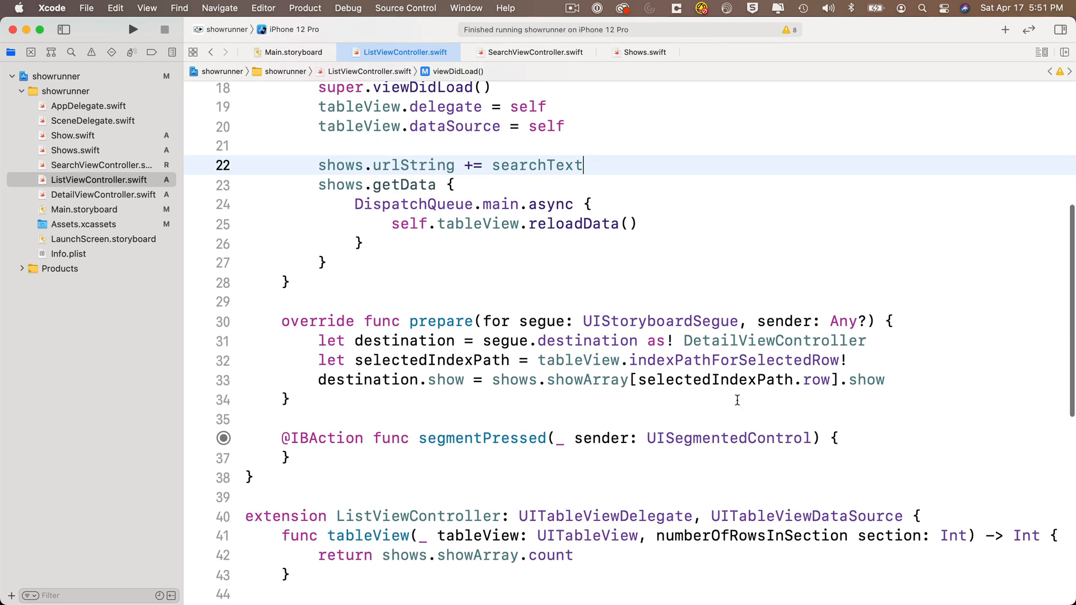
Insert a switch snippet inside segmentPressed and start its value as segmentedControl
{"action": "left_click", "coordinate": [837, 439]}
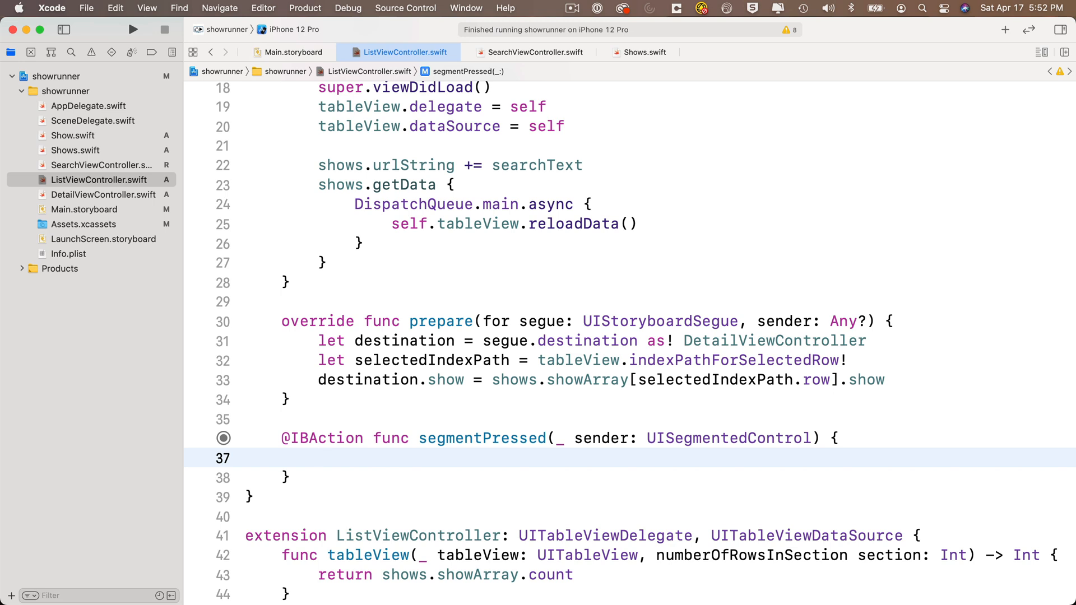
{"action": "left_click", "coordinate": [318, 458]}
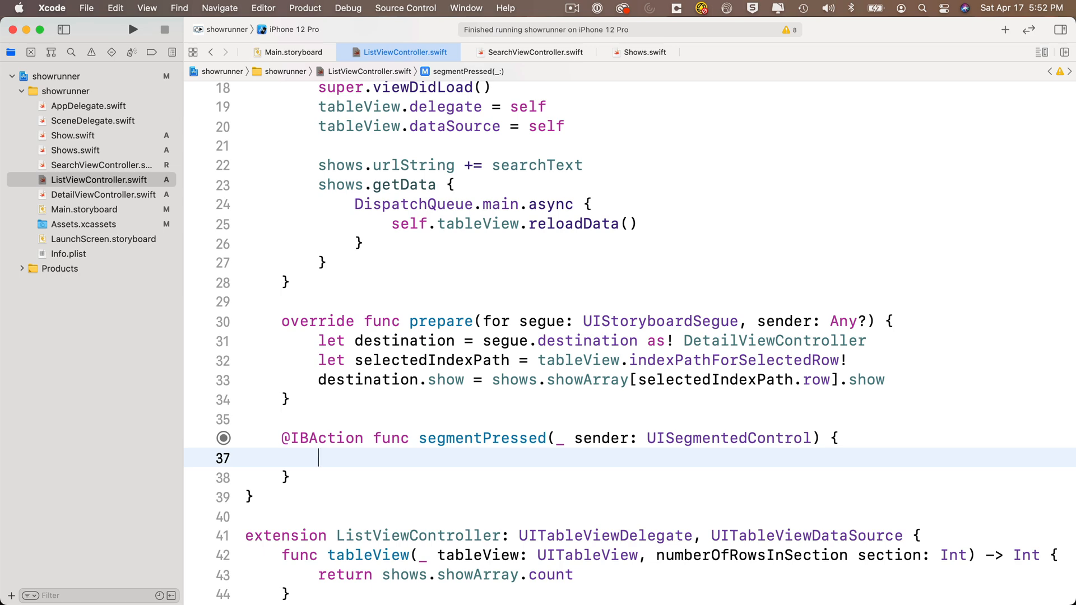
{"action": "type", "text": "switch value {"}
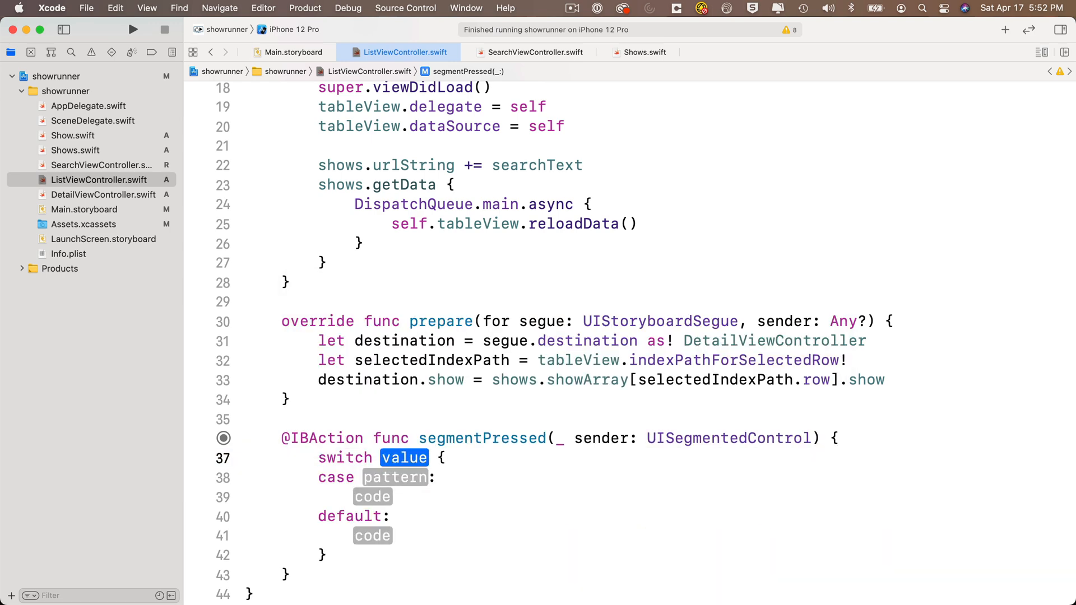
{"action": "type", "text": "segmentedControl."}
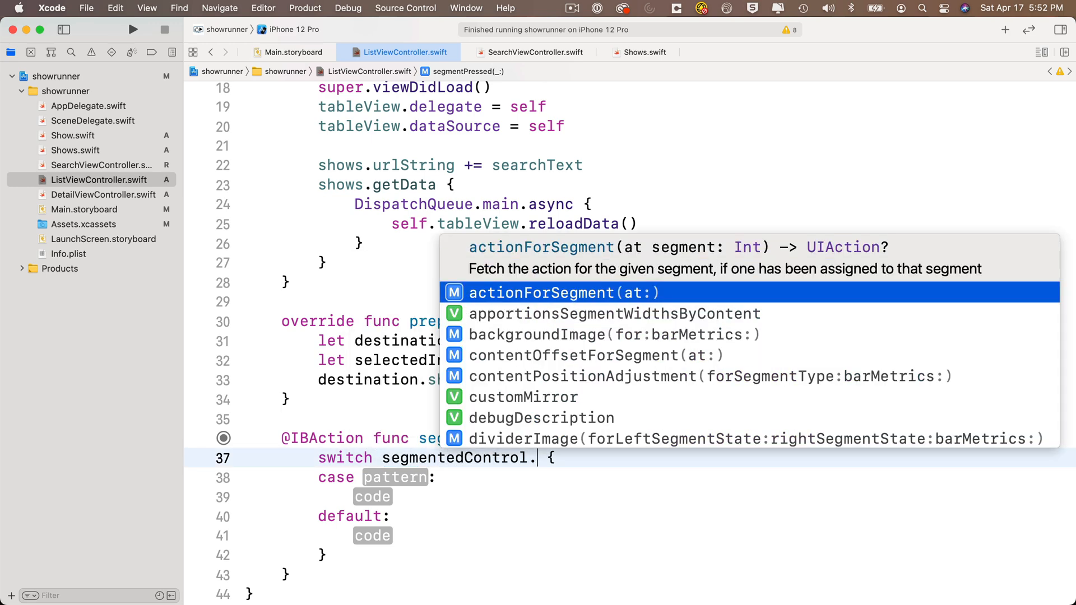
{"action": "type", "text": "segmentIndex"}
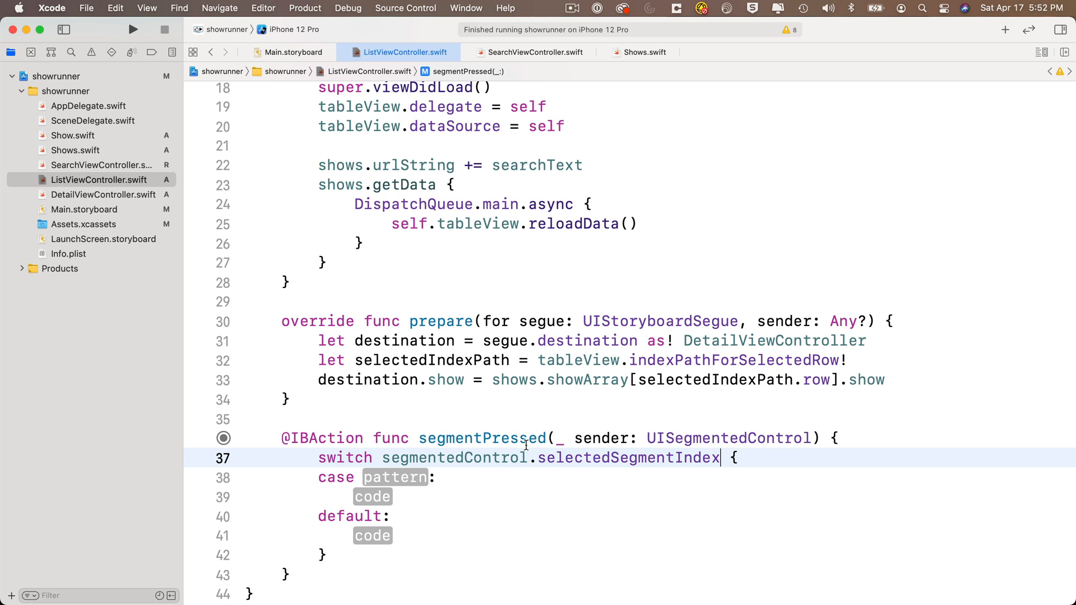
Complete the switch value as segmentedControl.selectedSegmentIndex and select the first case placeholder
{"action": "double_click", "coordinate": [602, 438]}
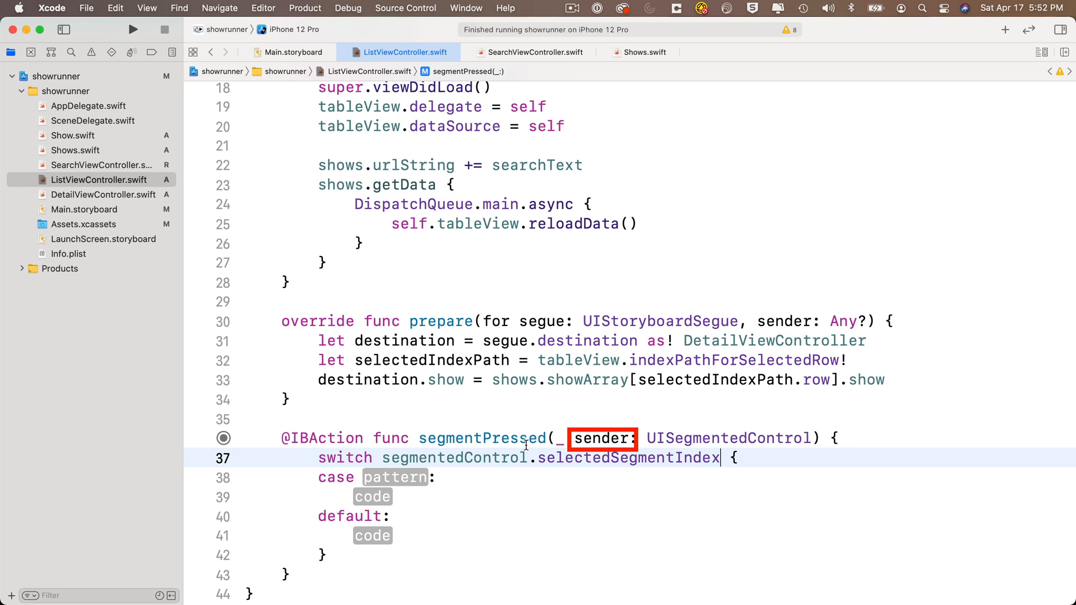
{"action": "left_click", "coordinate": [604, 438]}
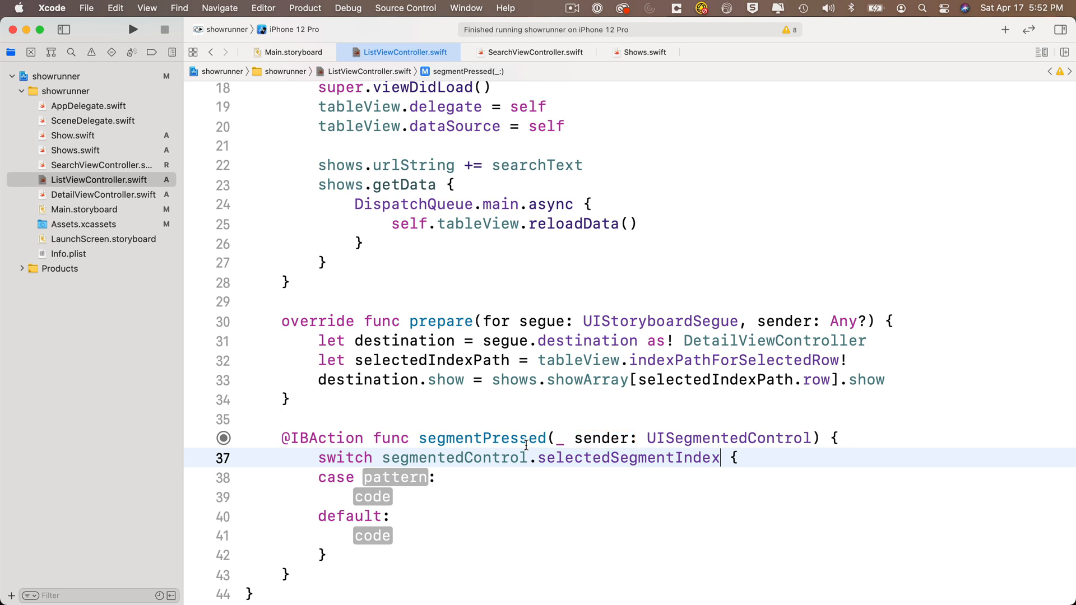
{"action": "double_click", "coordinate": [453, 458]}
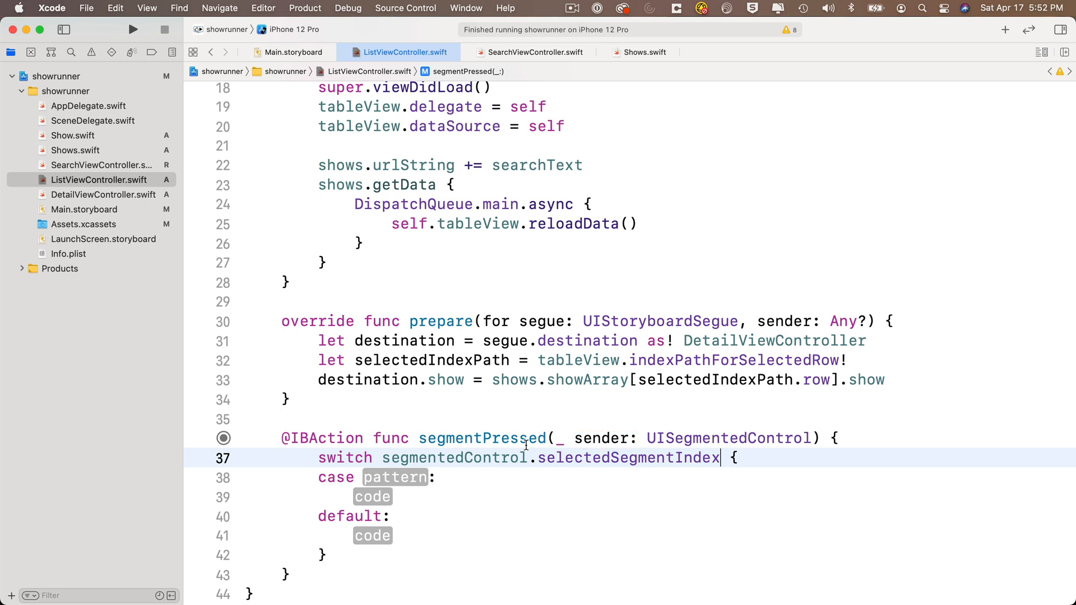
{"action": "double_click", "coordinate": [395, 478]}
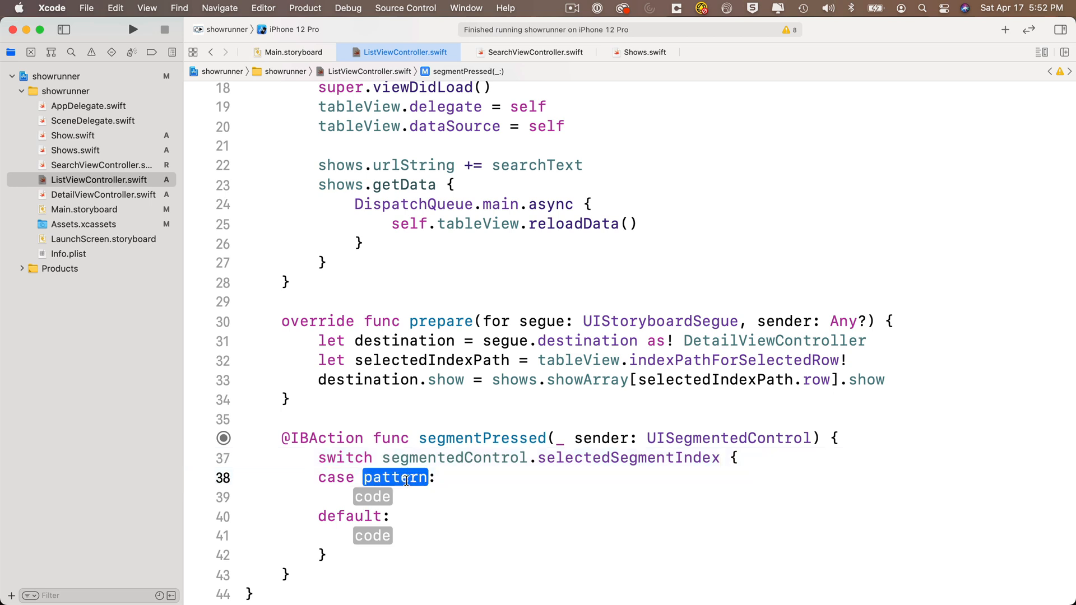
Give the switch case 0, case 1, and a default printing 'There are only two segments in this segmented control'
{"action": "left_click", "coordinate": [405, 478]}
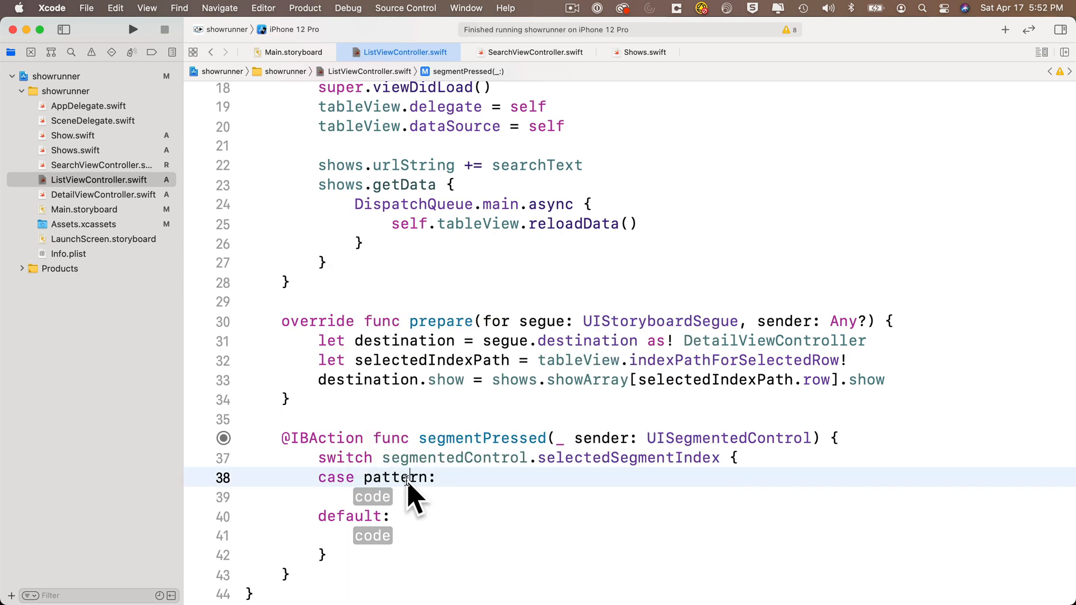
{"action": "type", "text": "0:"}
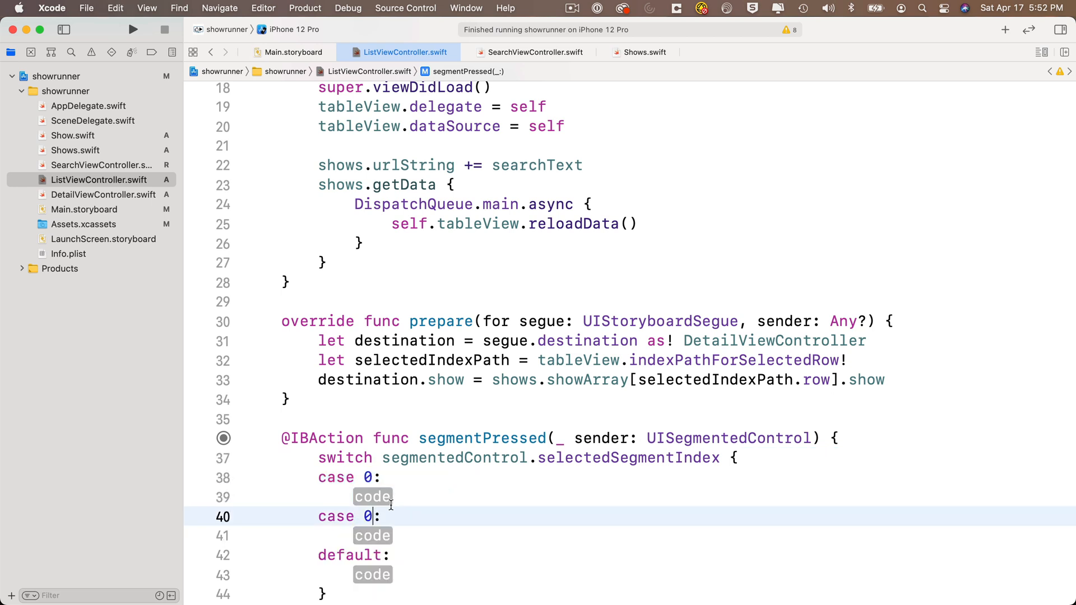
{"action": "type", "text": "1"}
{"action": "left_click", "coordinate": [630, 575]}
{"action": "type", "text": "print(\"ERROR: This shokudl never h"}
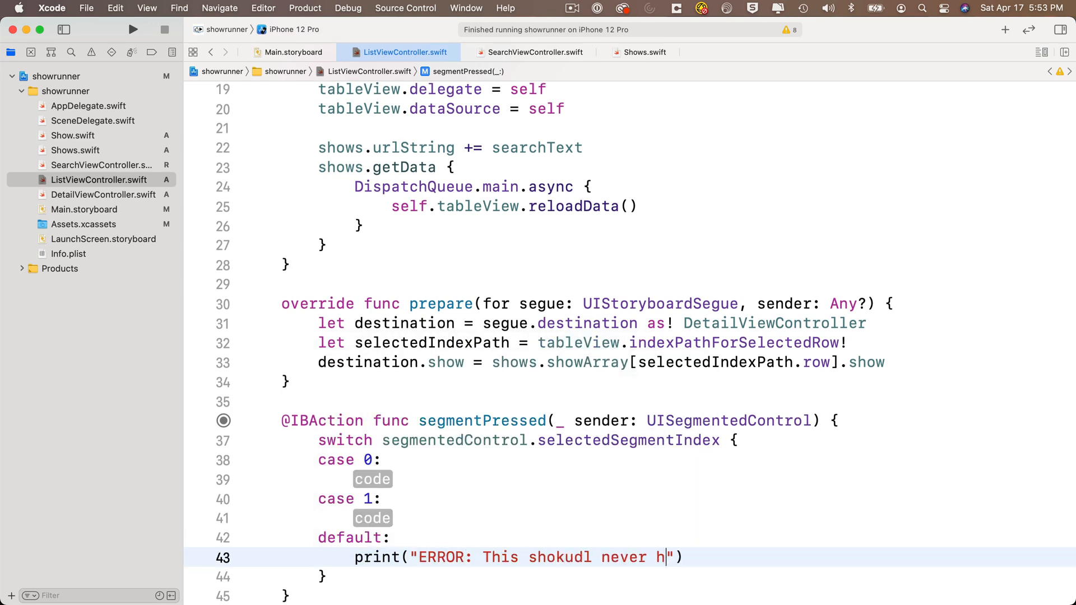
{"action": "type", "text": "appen. There are only two segments in this segmented control."}
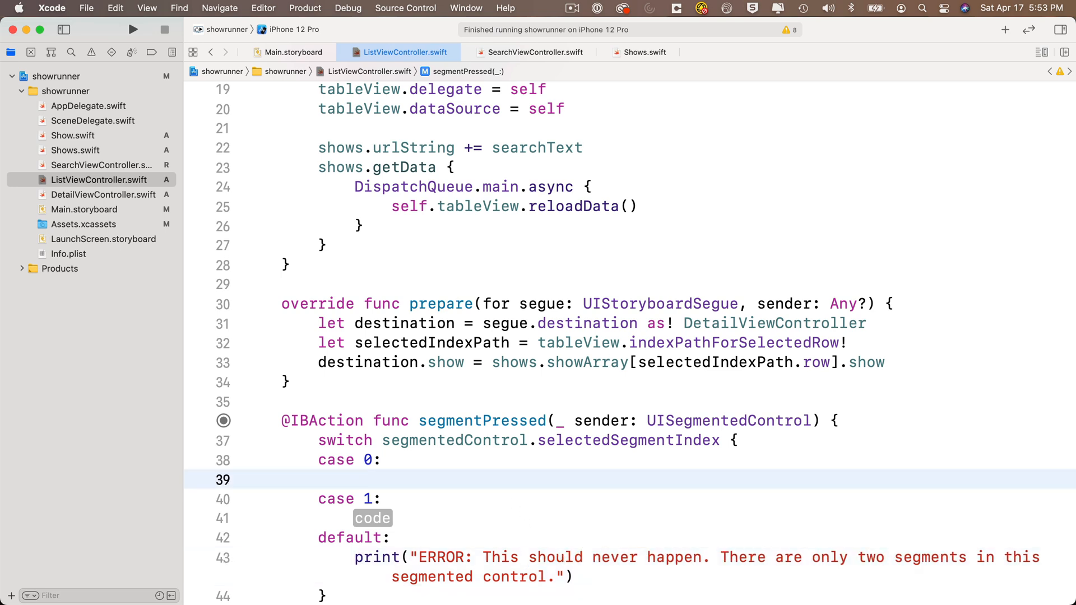
Start case 0 with shows.showArray.sort(by:) and begin the closure with $0
{"action": "type", "text": "s"}
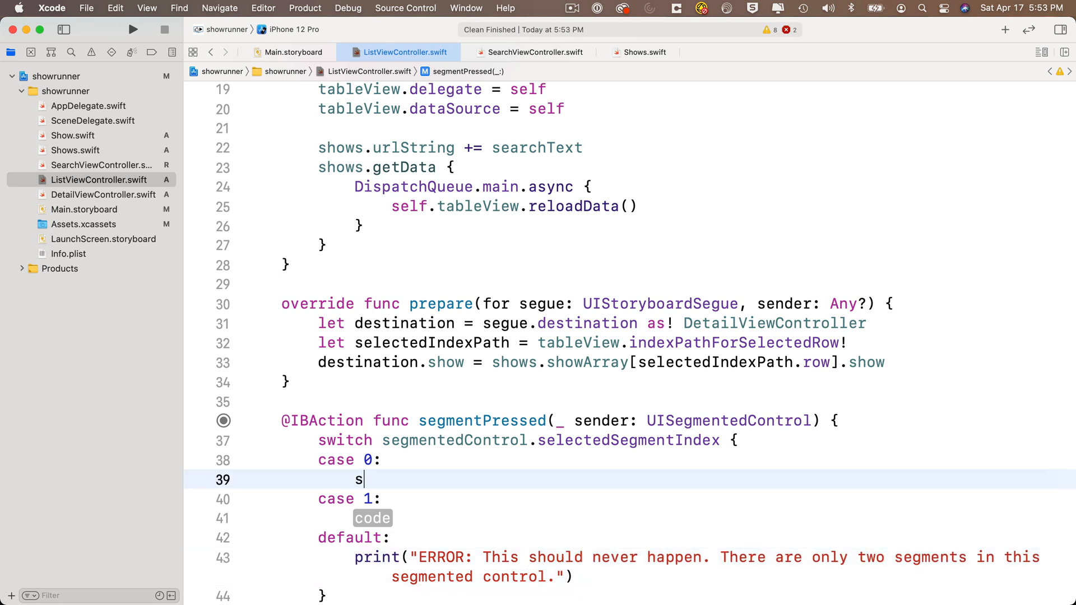
{"action": "type", "text": "hows.showArray"}
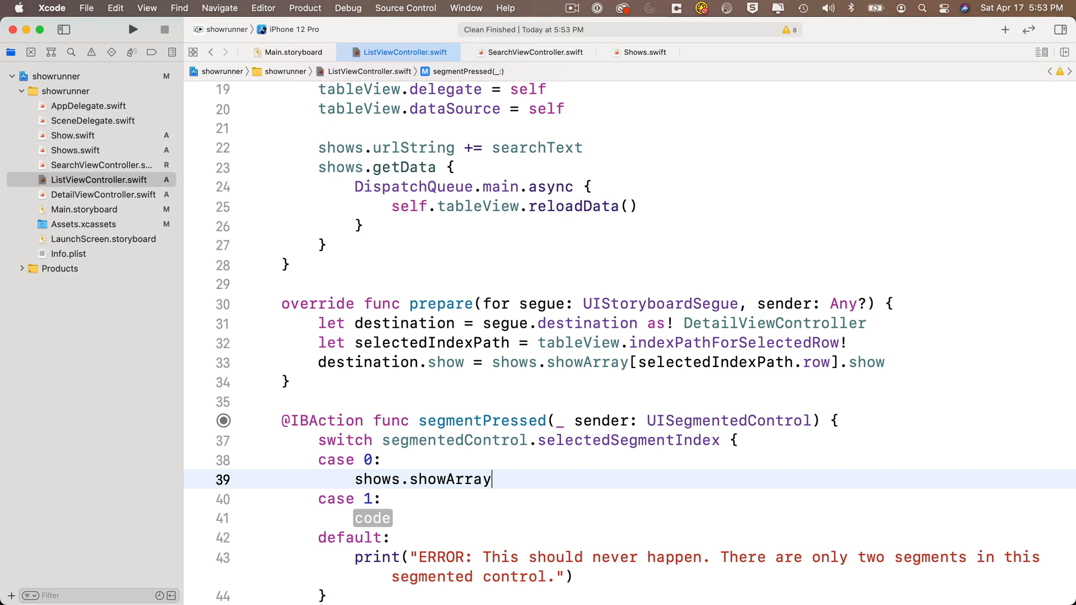
{"action": "type", "text": ".so"}
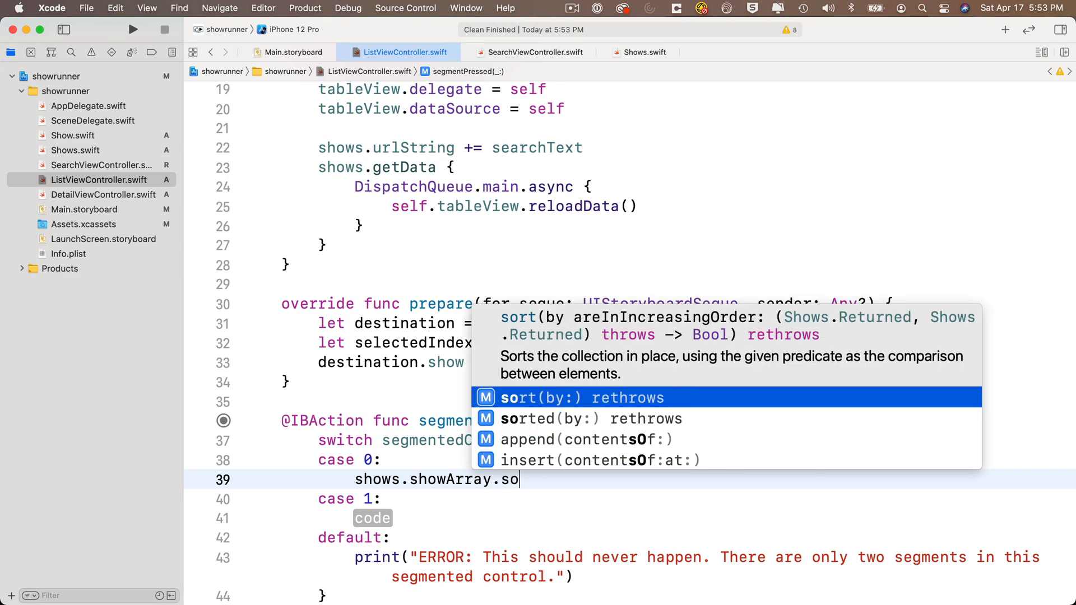
{"action": "mouse_move", "coordinate": [485, 443]}
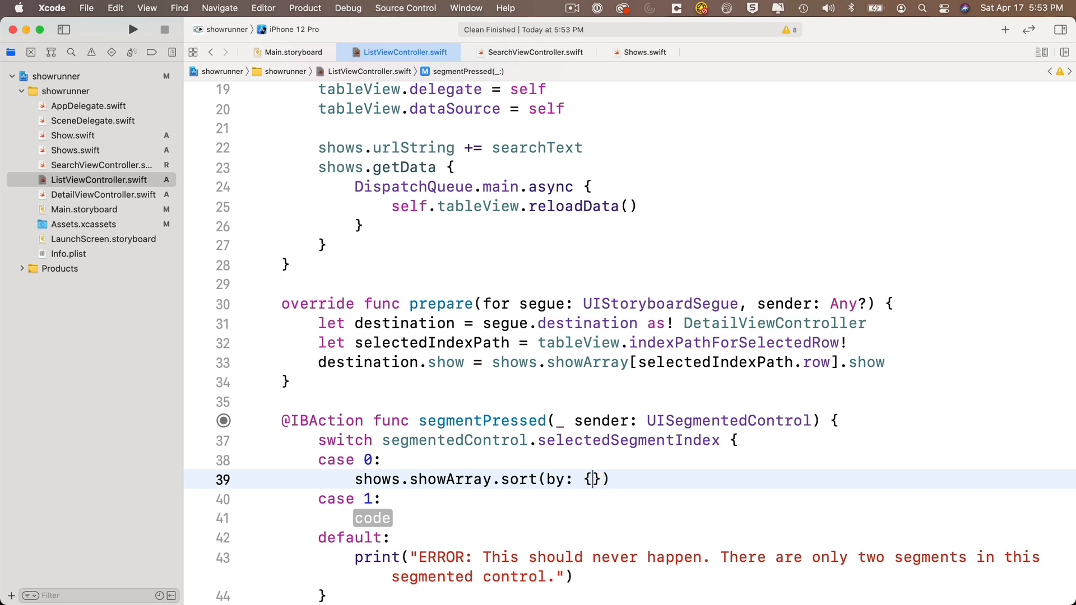
{"action": "type", "text": "$0"}
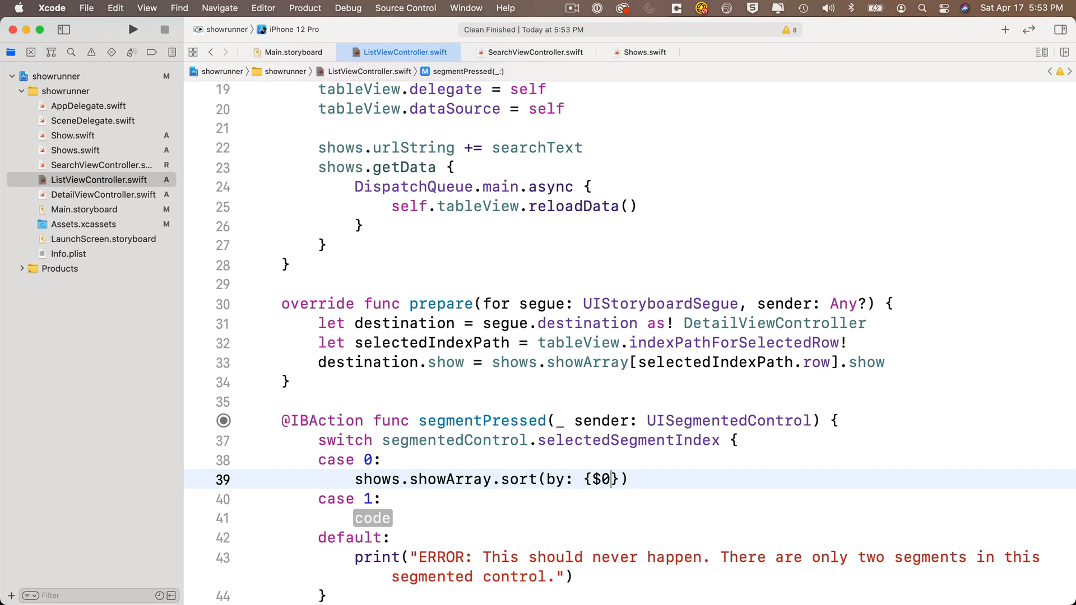
{"action": "type", "text": "."}
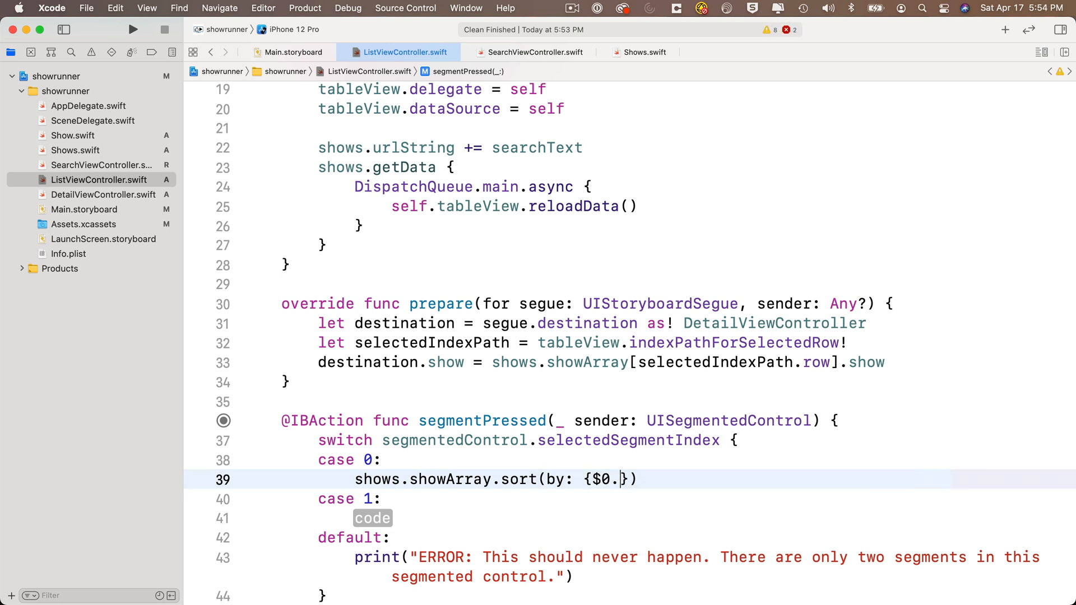
Complete the closure as $0.show.name < $1.show.name to sort alphabetically
{"action": "type", "text": "show.n"}
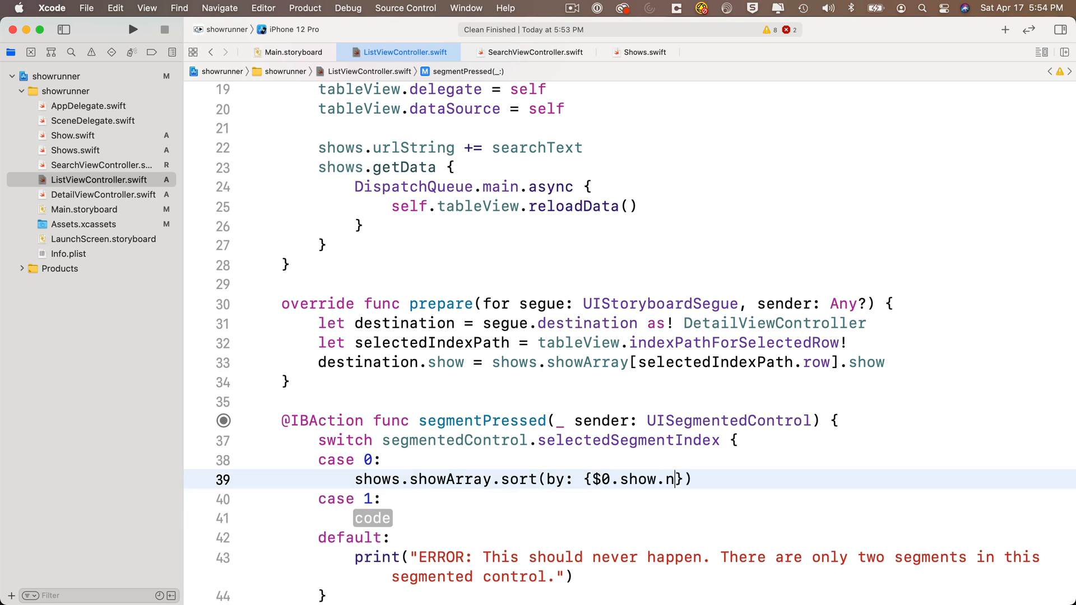
{"action": "type", "text": "ame"}
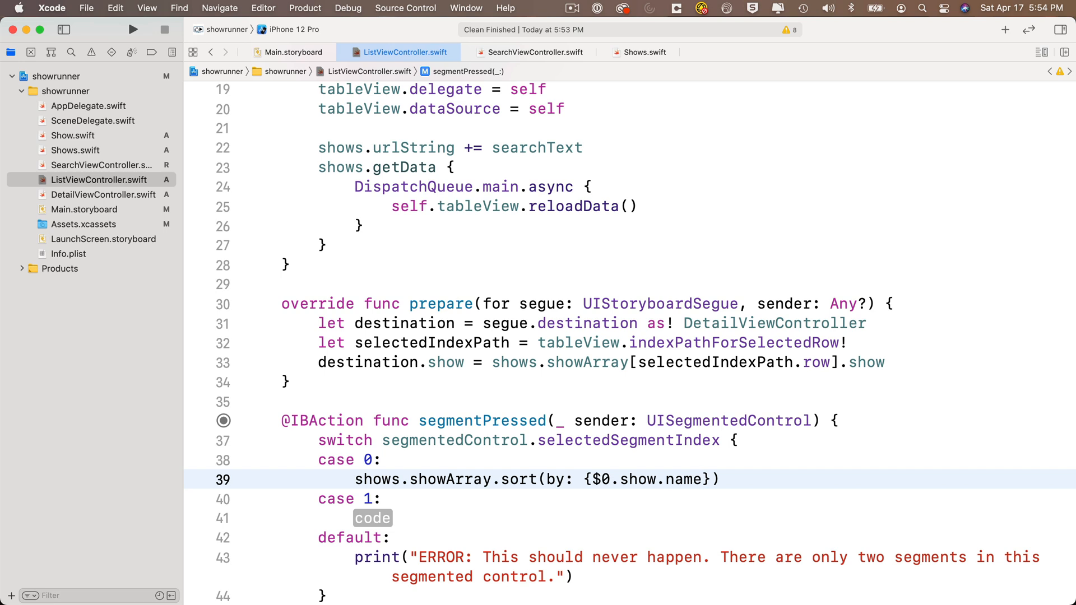
{"action": "type", "text": "<"}
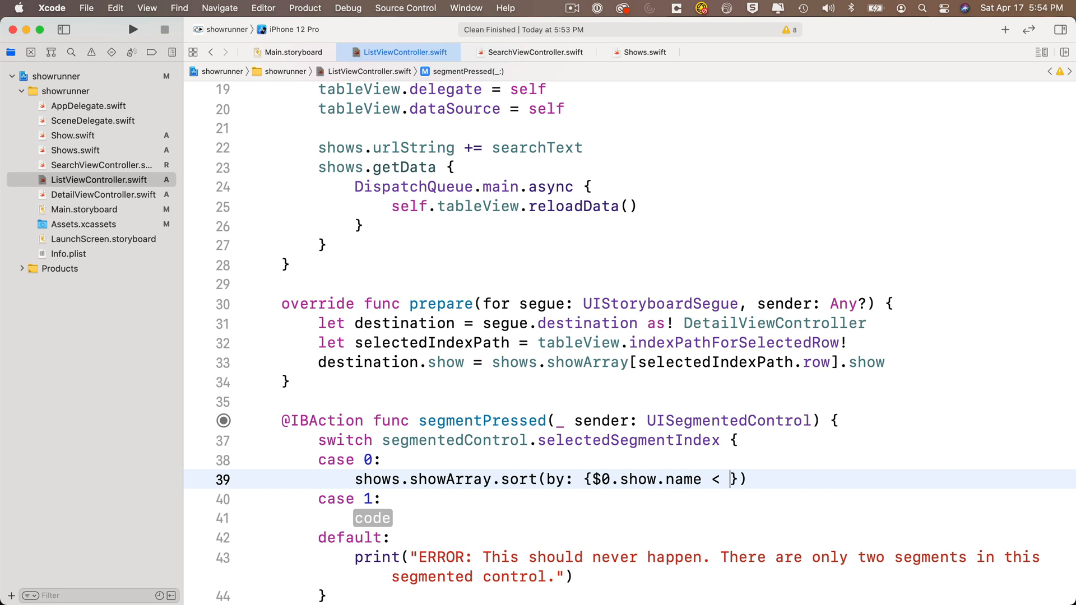
{"action": "type", "text": "$1"}
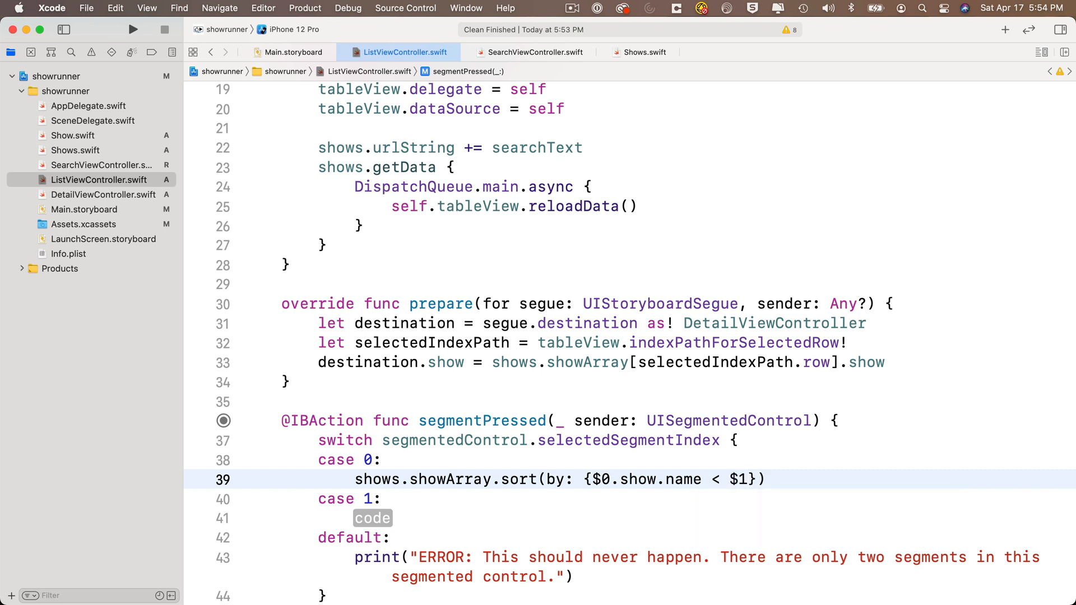
{"action": "type", "text": "show.name"}
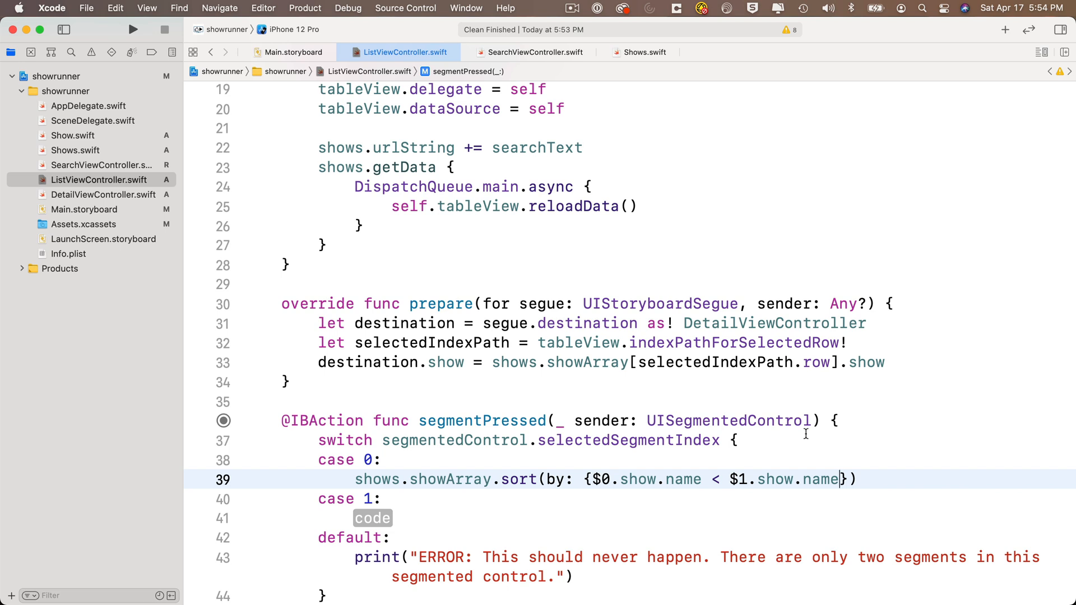
Copy the case 0 sort line into the case 1 placeholder
{"action": "triple_click", "coordinate": [605, 479]}
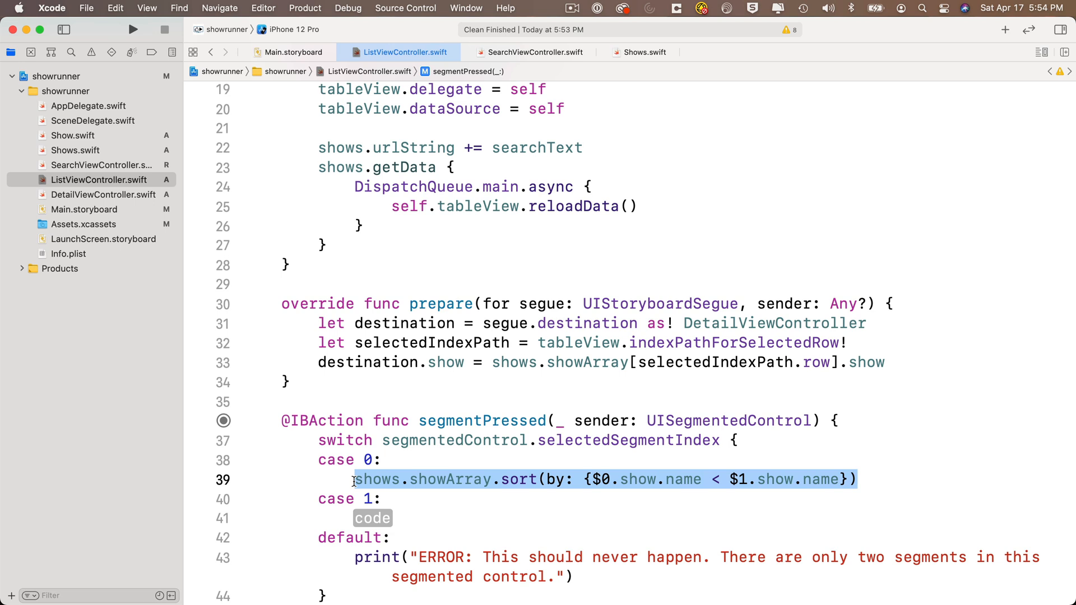
{"action": "left_click", "coordinate": [421, 518]}
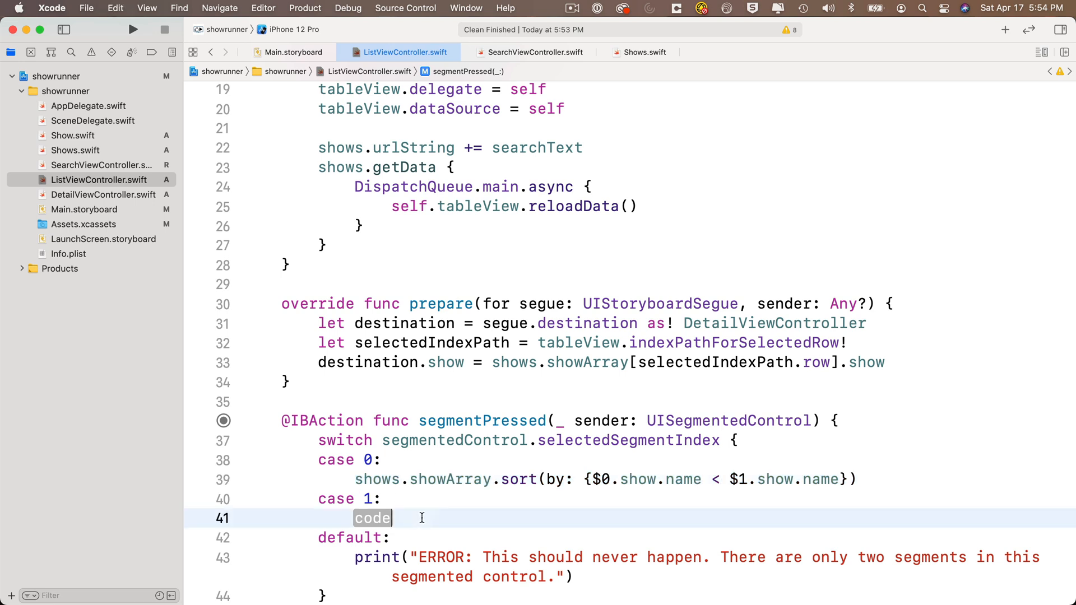
{"action": "type", "text": "shows.showArray.sort(by: {$0.show.name < $1.show.name})"}
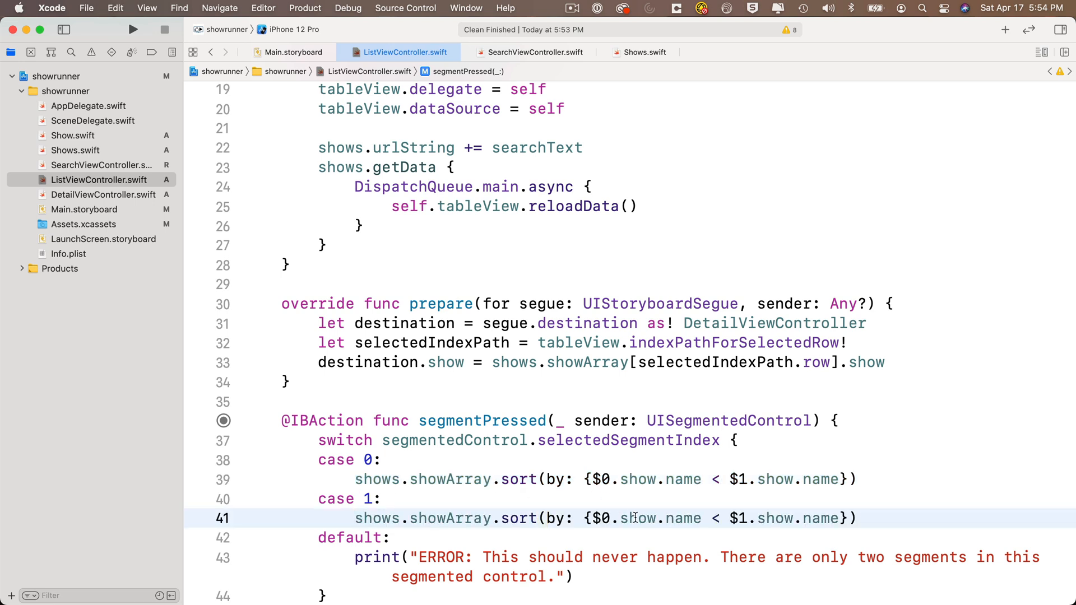
Change case 1 to compare show.rating?.average ?? 0.0 with >, sorting highest rating first
{"action": "double_click", "coordinate": [638, 518]}
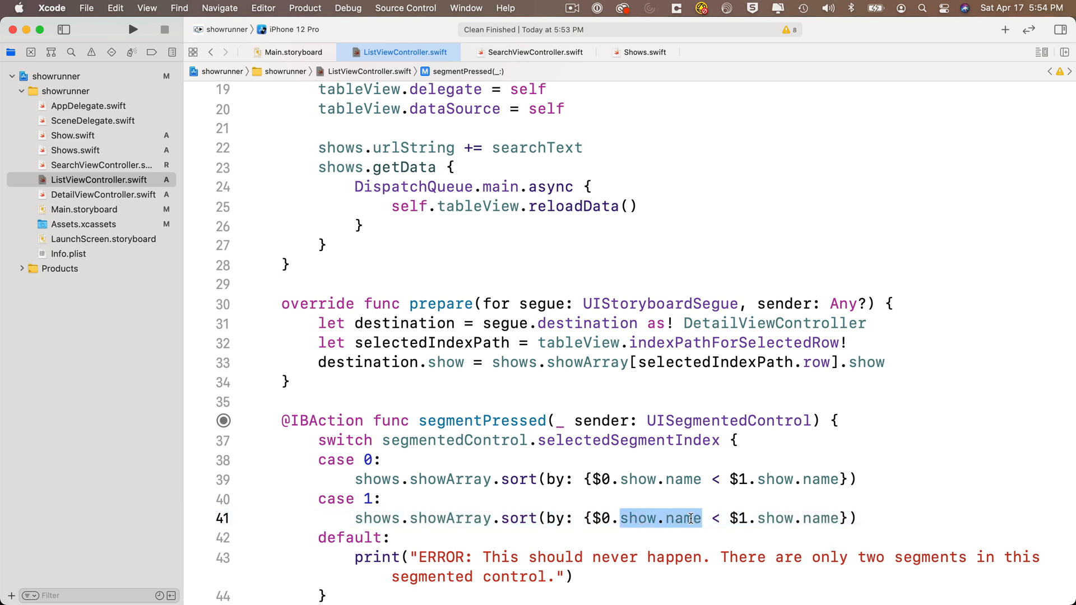
{"action": "type", "text": "rating"}
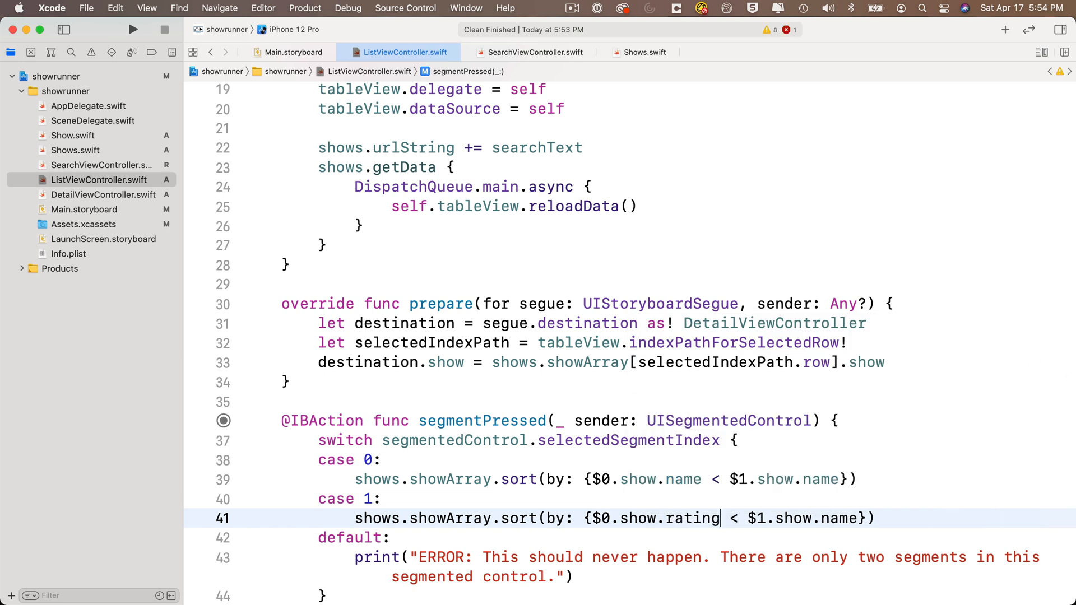
{"action": "type", "text": "?."}
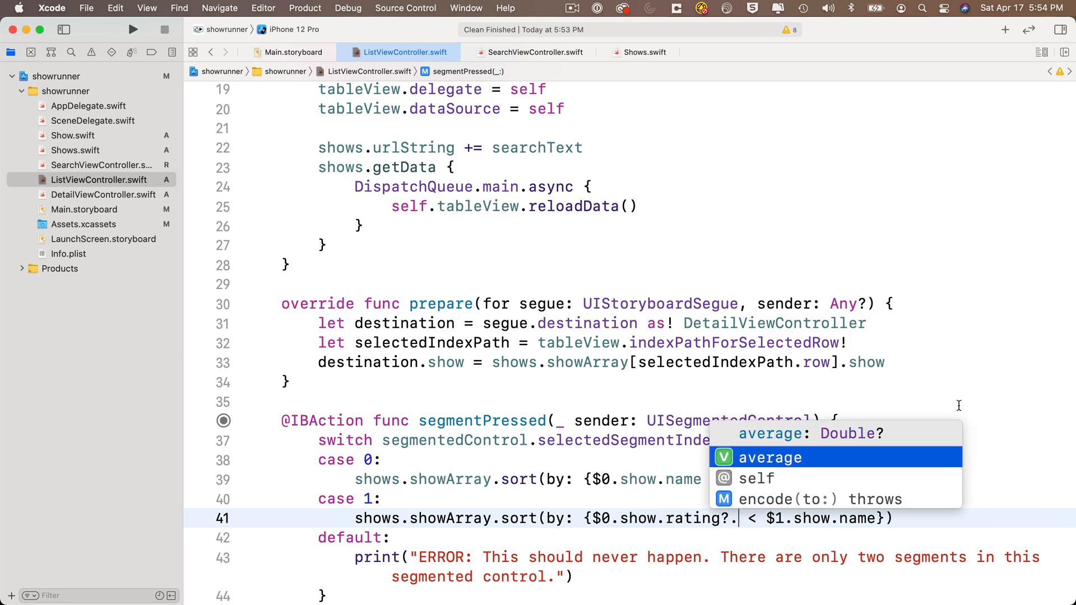
{"action": "mouse_move", "coordinate": [944, 443]}
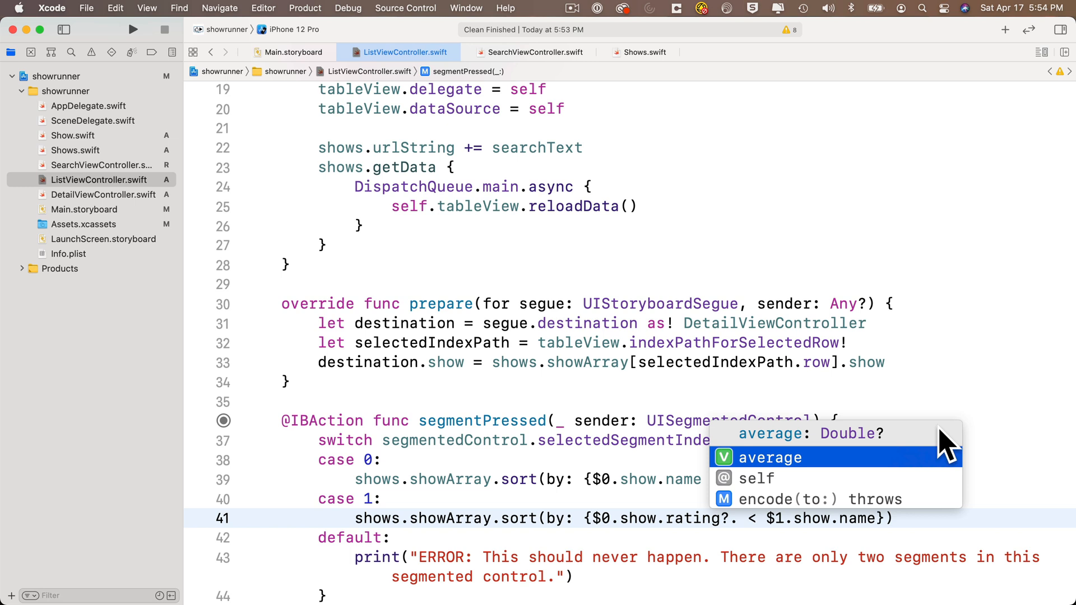
{"action": "mouse_move", "coordinate": [951, 443]}
{"action": "type", "text": "average ?? "}
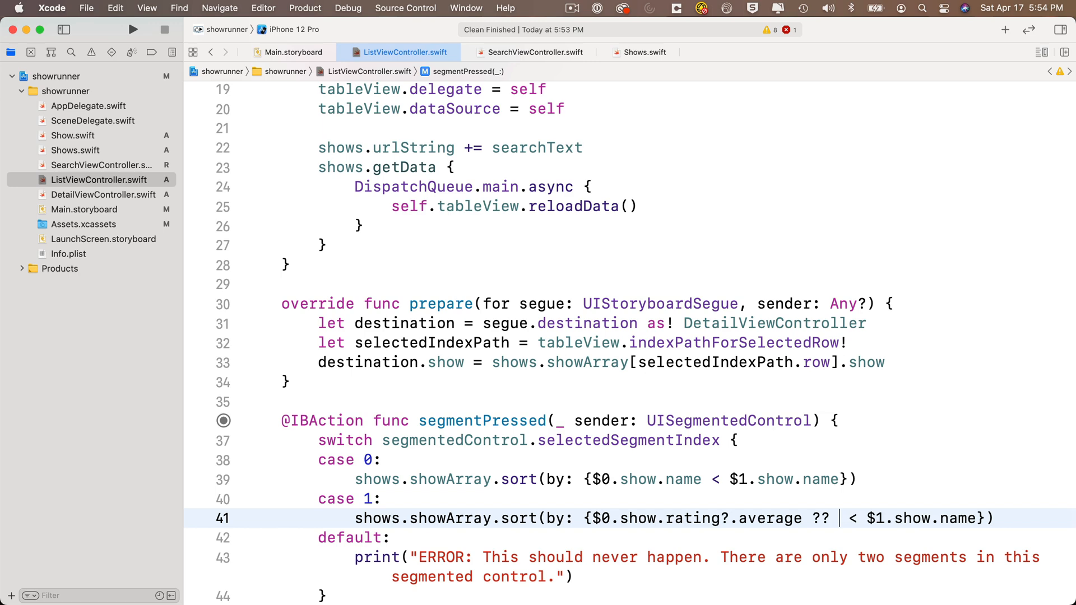
{"action": "type", "text": "0.0"}
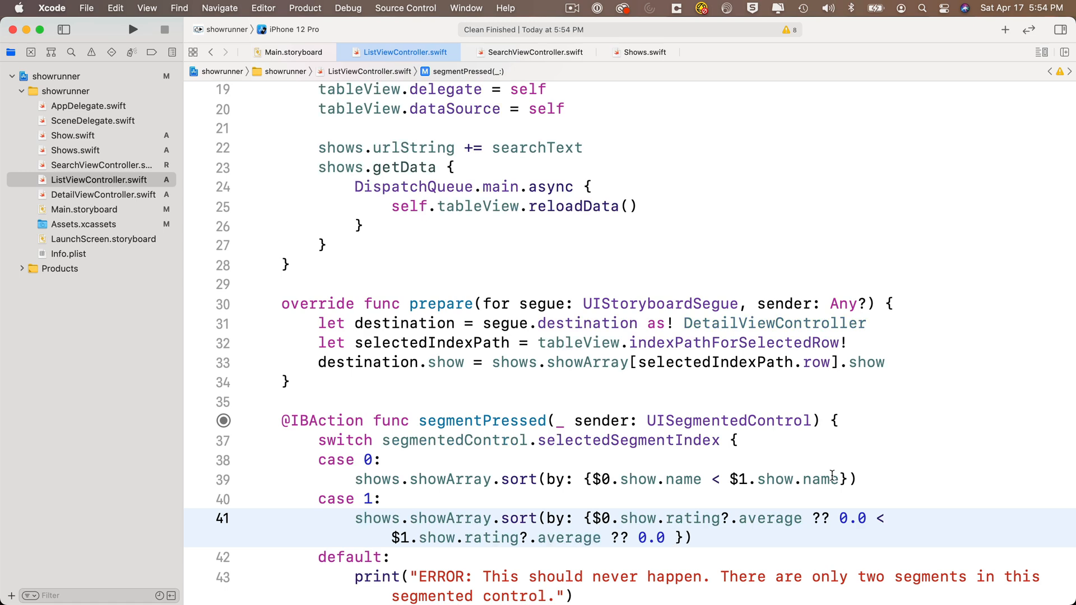
{"action": "scroll", "scroll_direction": "down", "scroll_amount": 3}
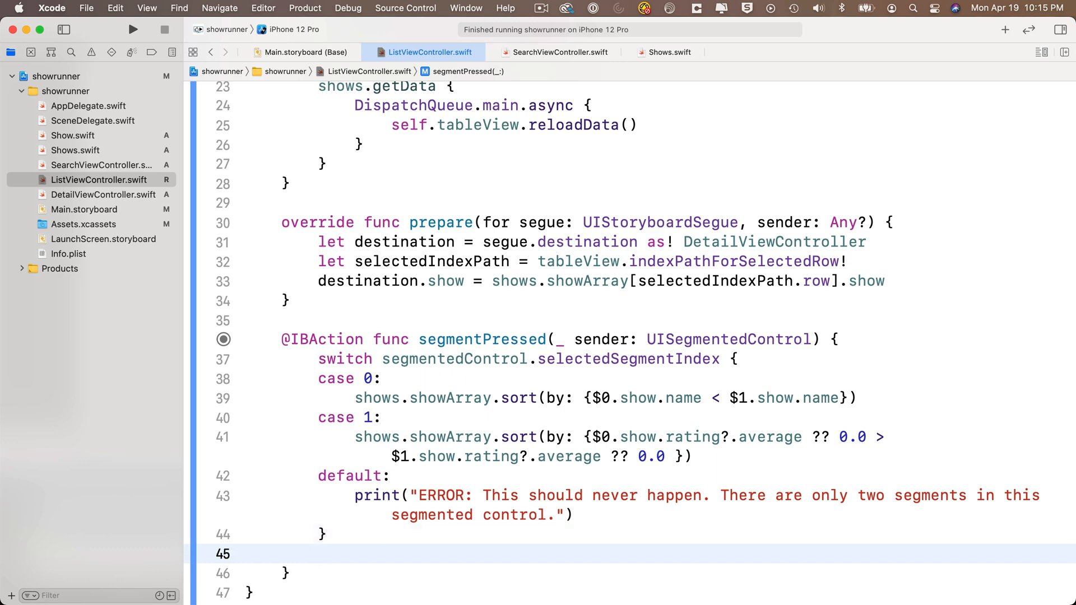
Add tableView.reloadData() after the switch so the sorted list refreshes
{"action": "type", "text": "tableView."}
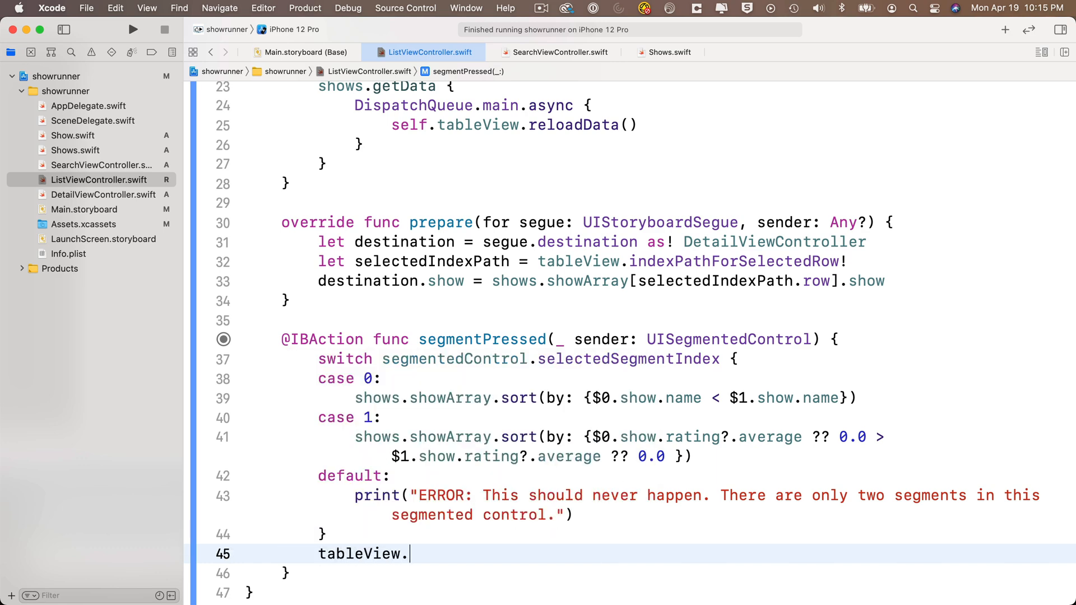
{"action": "type", "text": "reloadData()"}
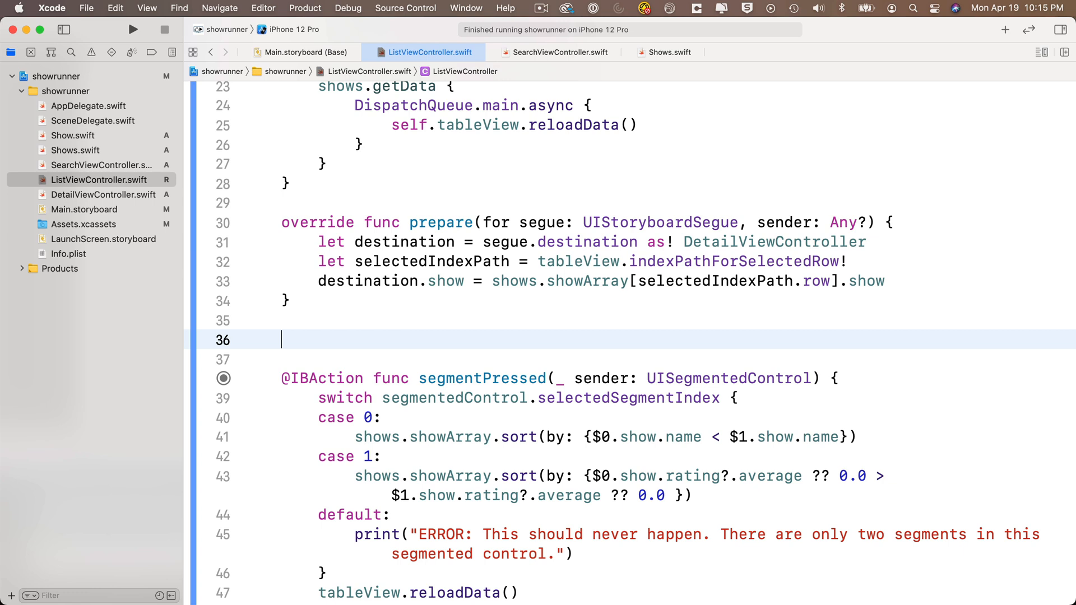
Move the switch and reloadData into a new func sortTable() and have segmentPressed call sortTable()
{"action": "type", "text": "func sortTable() {"}
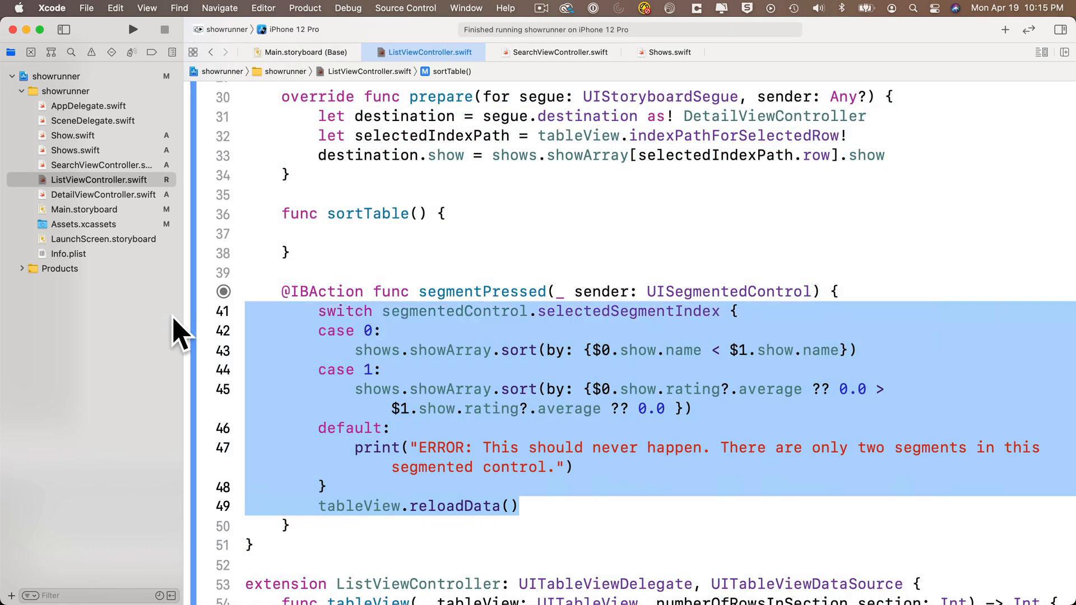
{"action": "key", "text": "Cmd+X"}
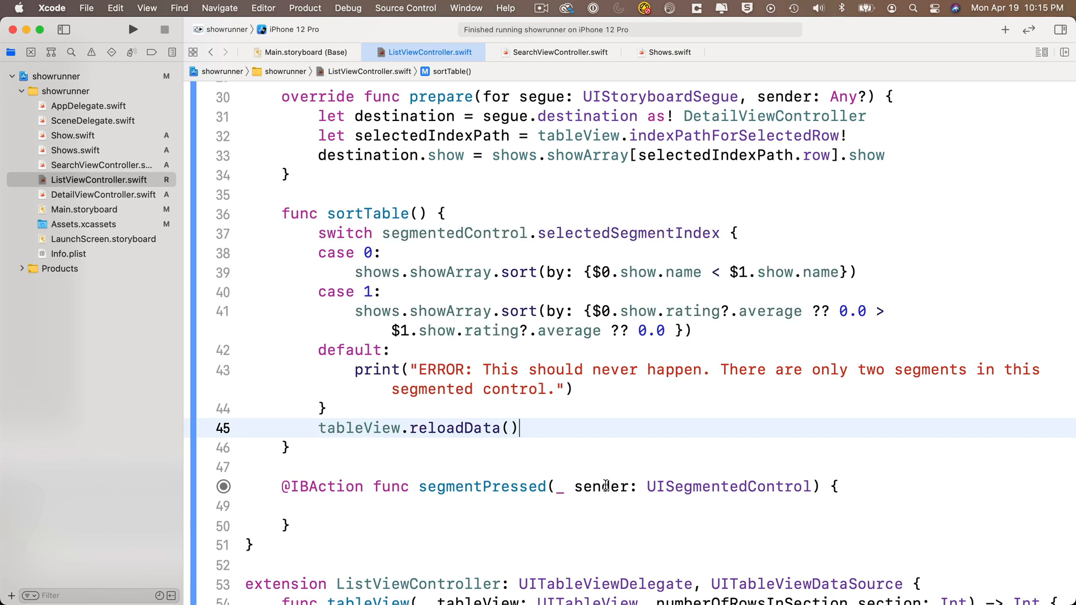
{"action": "type", "text": "s"}
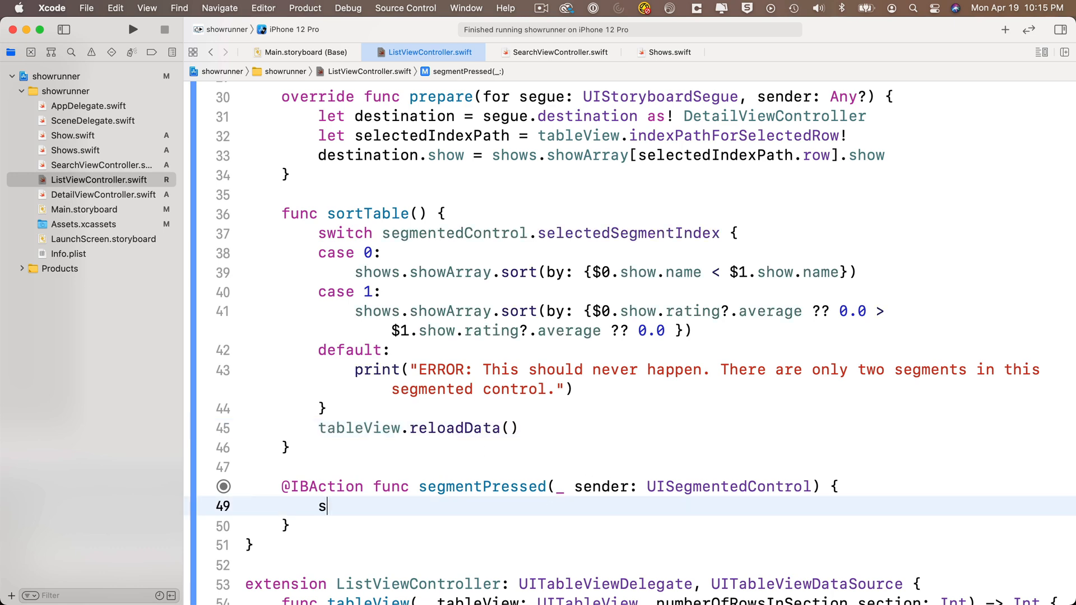
{"action": "type", "text": "ortTable()"}
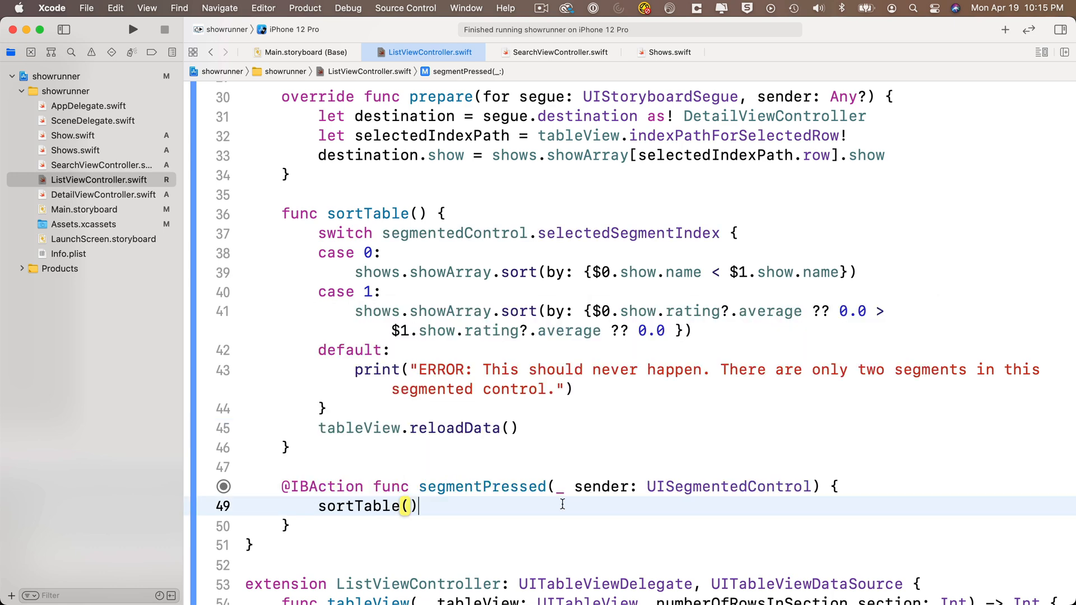
{"action": "double_click", "coordinate": [601, 487]}
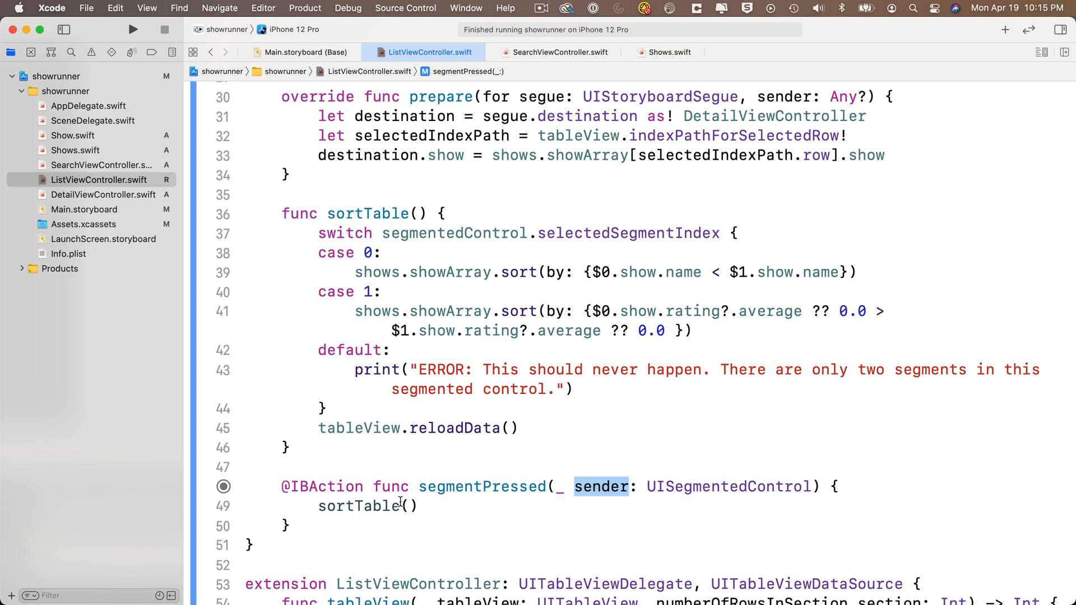
{"action": "mouse_move", "coordinate": [499, 228]}
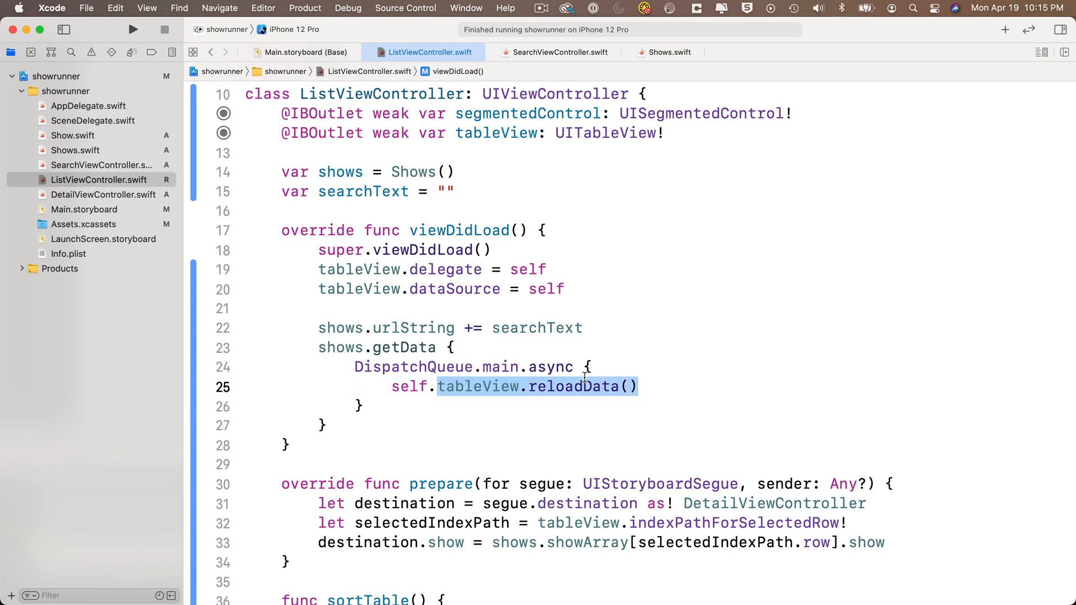
Replace viewDidLoad's reloadData call with self.sortTable() in the DispatchQueue.main.async block
{"action": "type", "text": "sortTable()"}
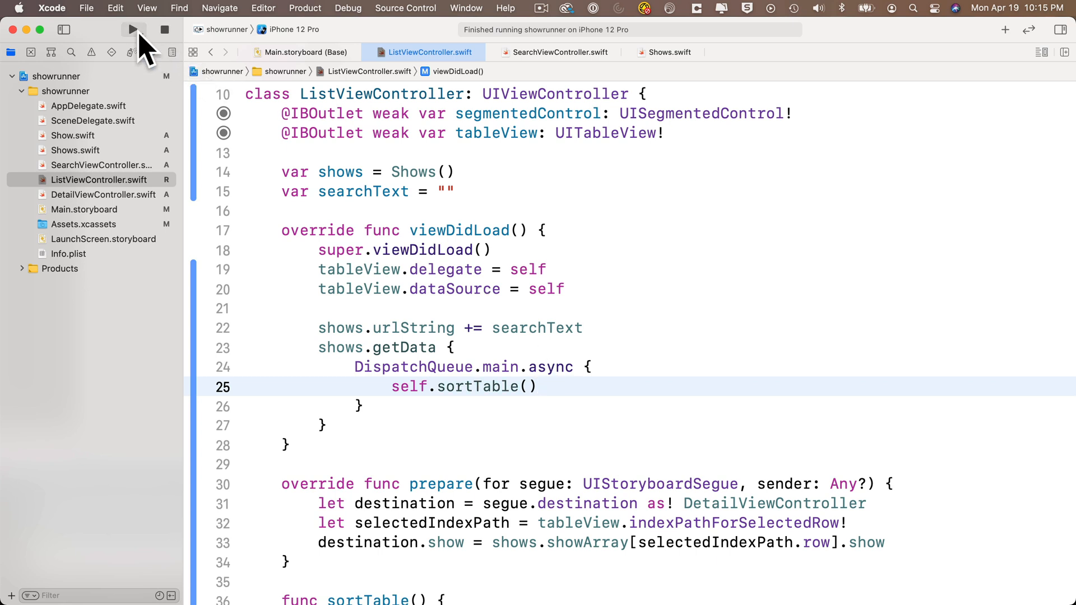
Run the app in Simulator, search for 'your mother', and sort the results by Rating
{"action": "left_click", "coordinate": [133, 30]}
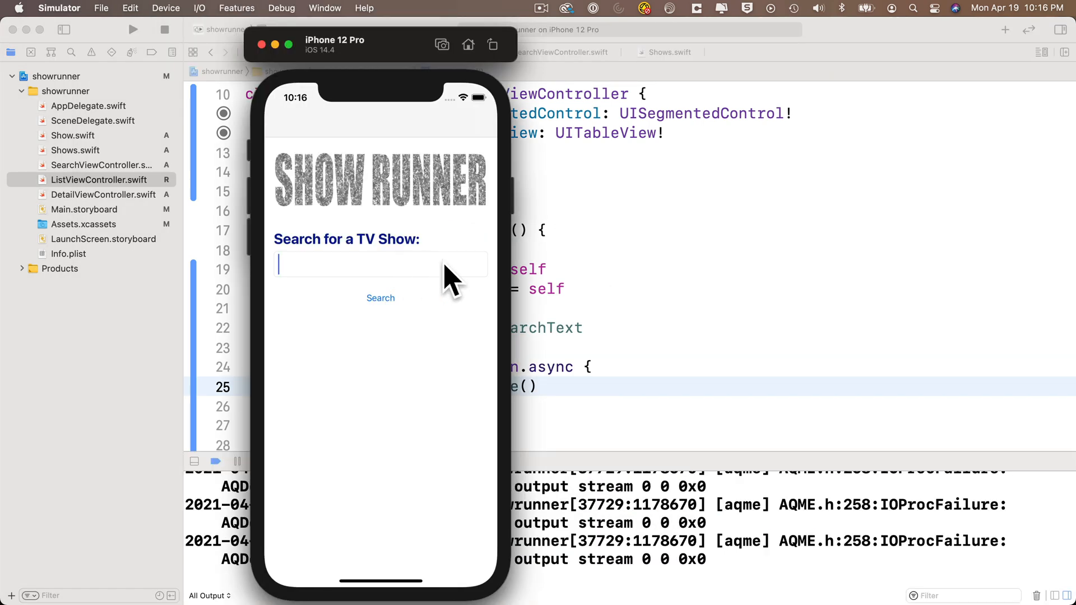
{"action": "type", "text": "y"}
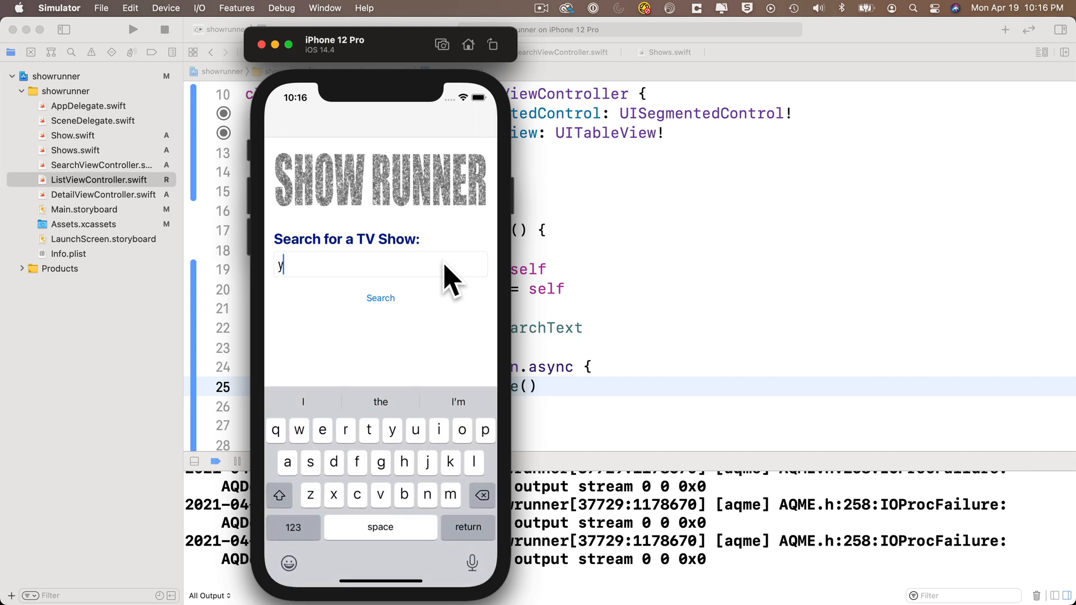
{"action": "type", "text": "our mother"}
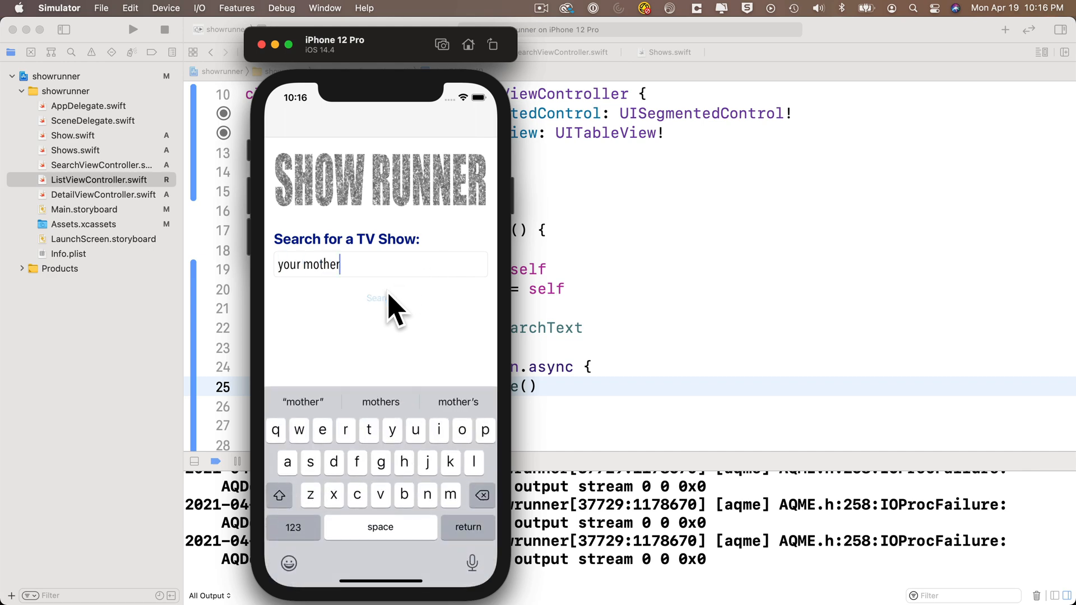
{"action": "left_click", "coordinate": [378, 298]}
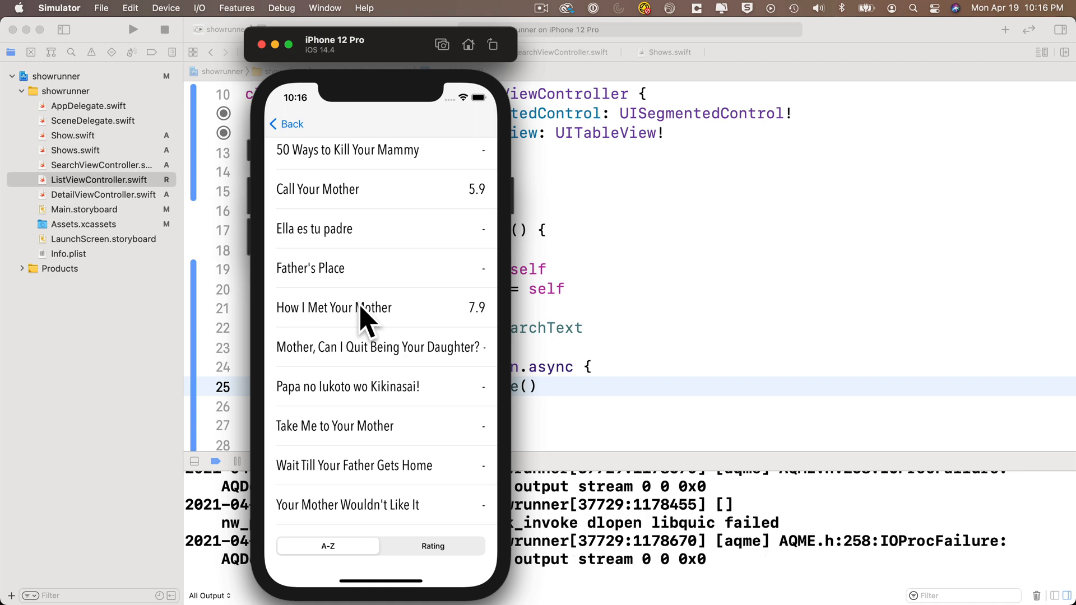
{"action": "left_click", "coordinate": [334, 307]}
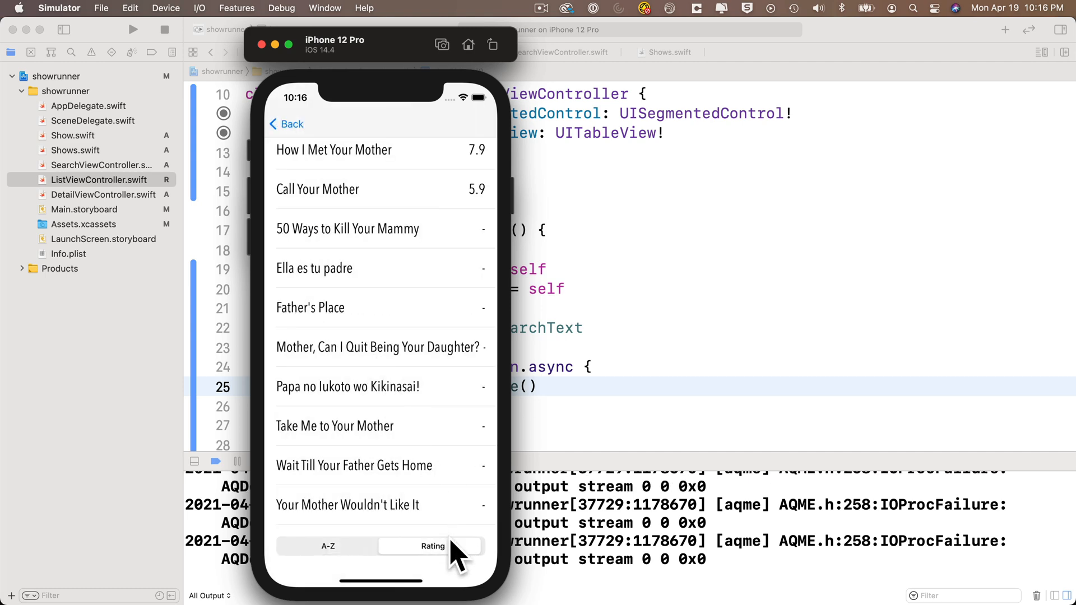
View details for How I Met Your Mother and Ella es tu padre, then return to the search screen
{"action": "left_click", "coordinate": [335, 149]}
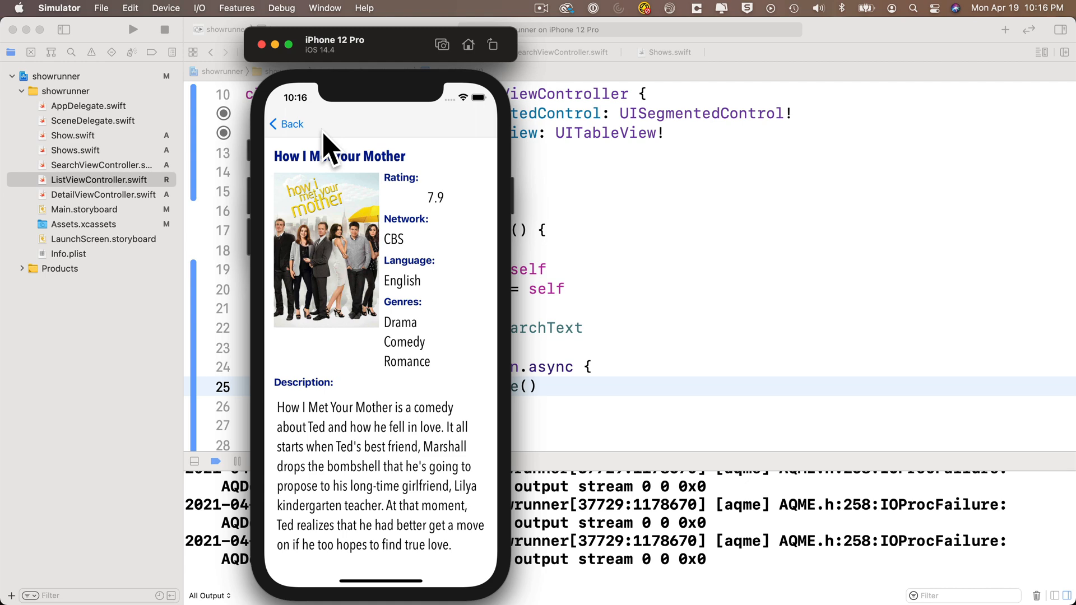
{"action": "left_click", "coordinate": [286, 124]}
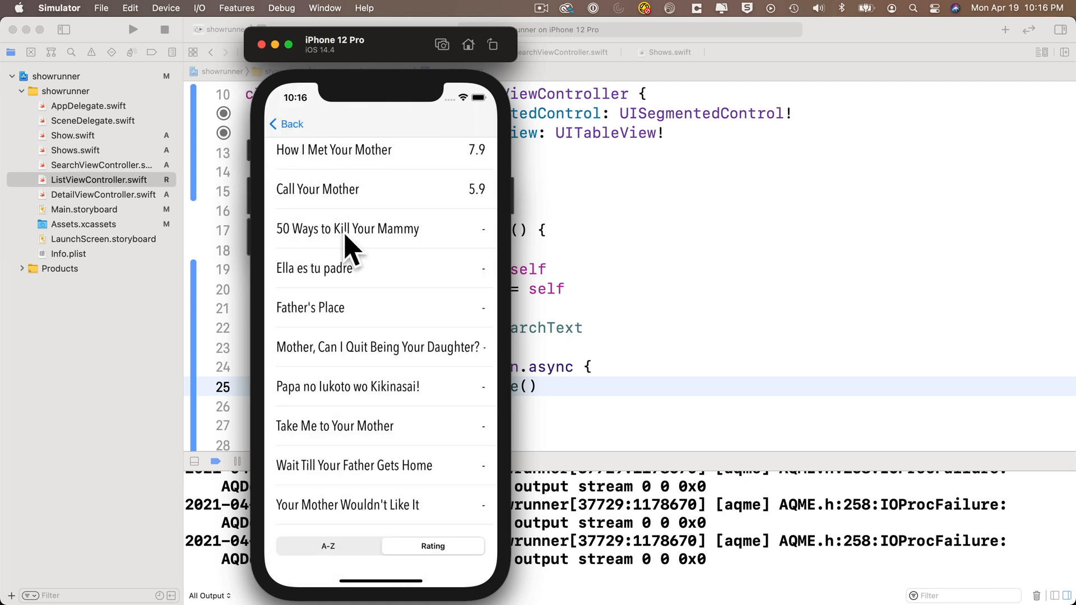
{"action": "left_click", "coordinate": [315, 268]}
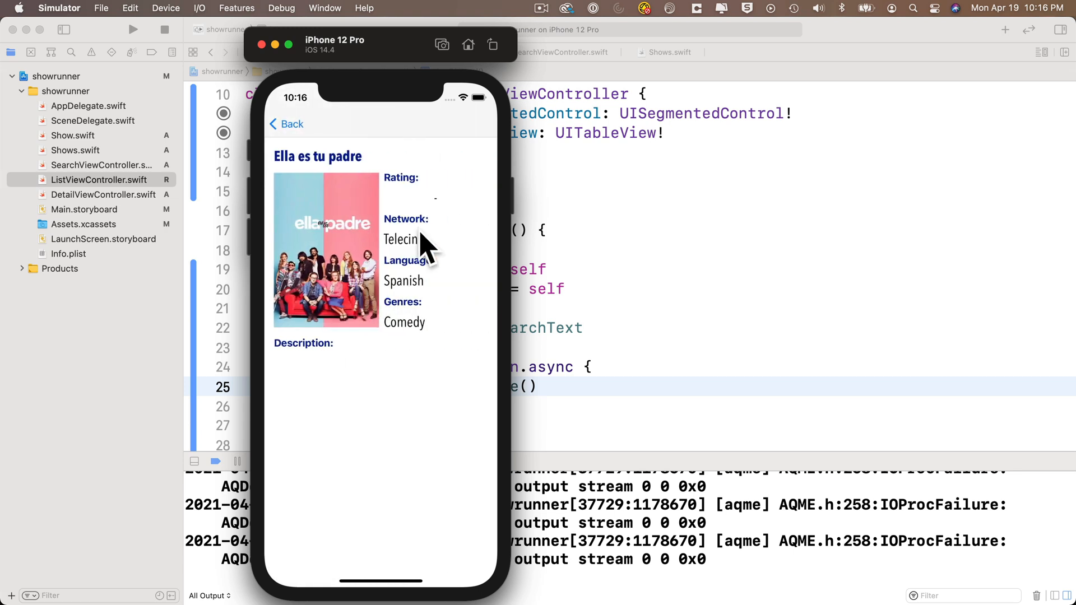
{"action": "left_click", "coordinate": [286, 124]}
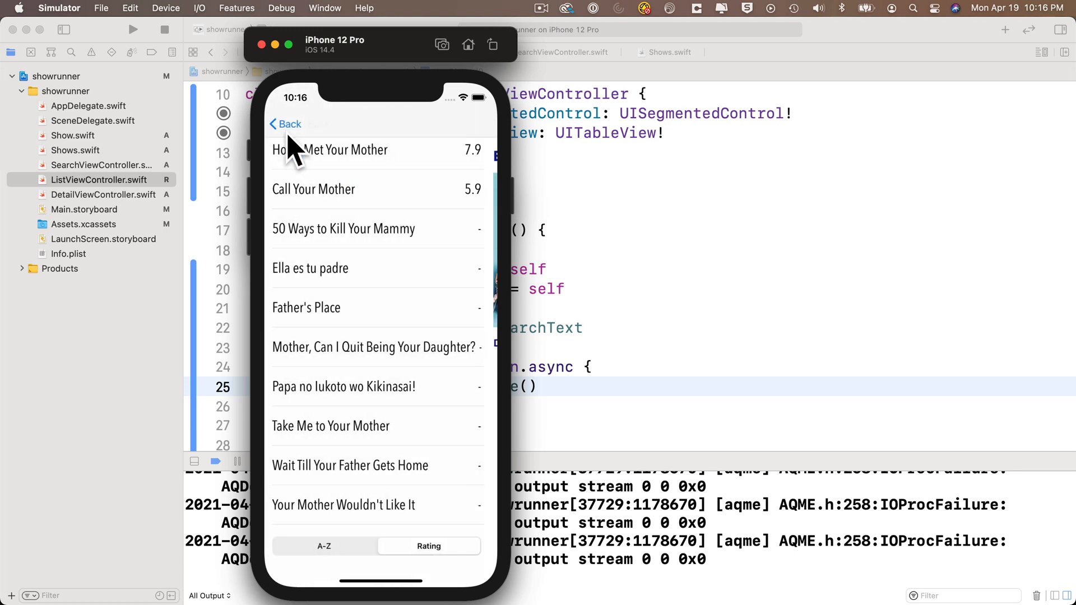
{"action": "left_click", "coordinate": [286, 124]}
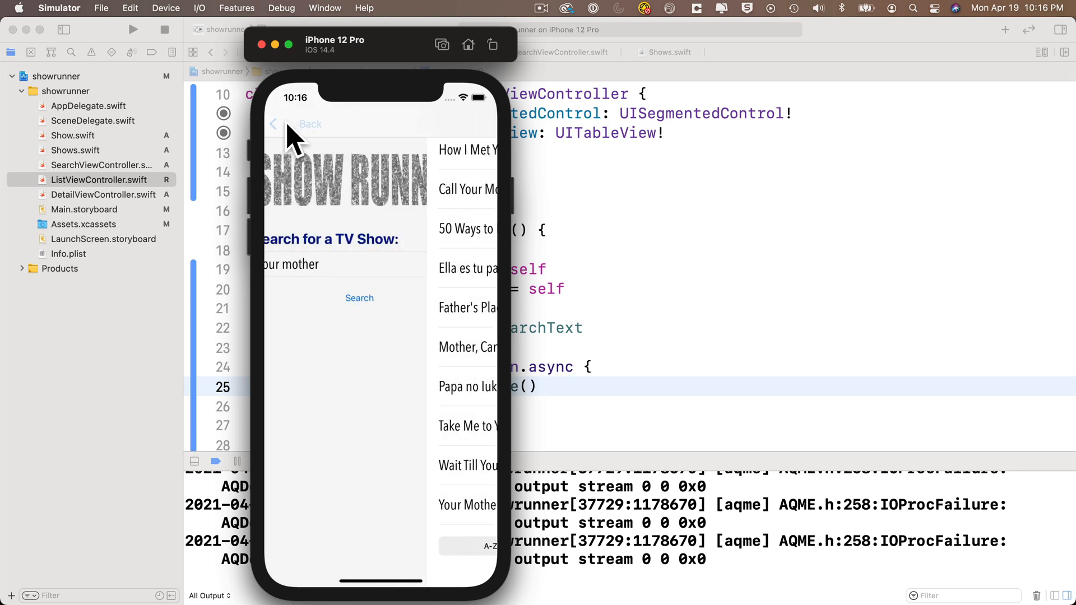
Search for 'star trek' and sort the results by Rating
{"action": "type", "text": "sta"}
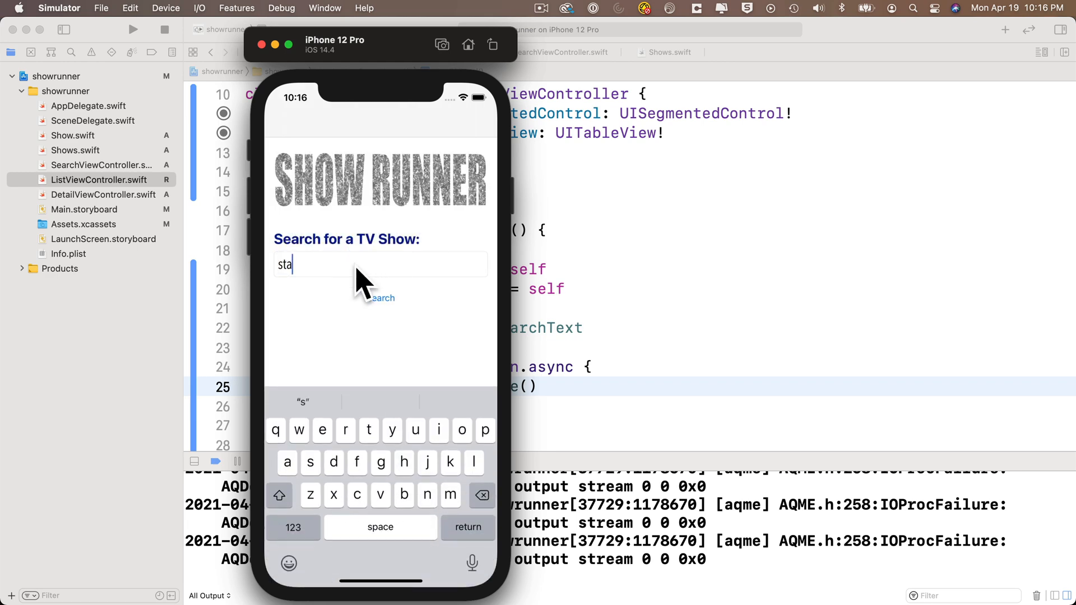
{"action": "type", "text": "star trek"}
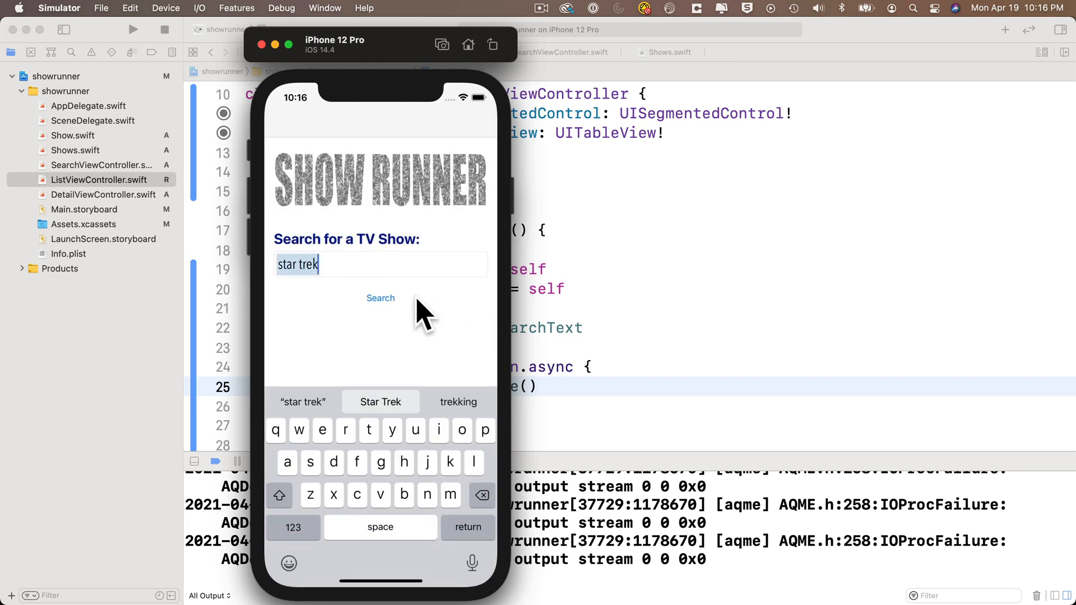
{"action": "left_click", "coordinate": [381, 298]}
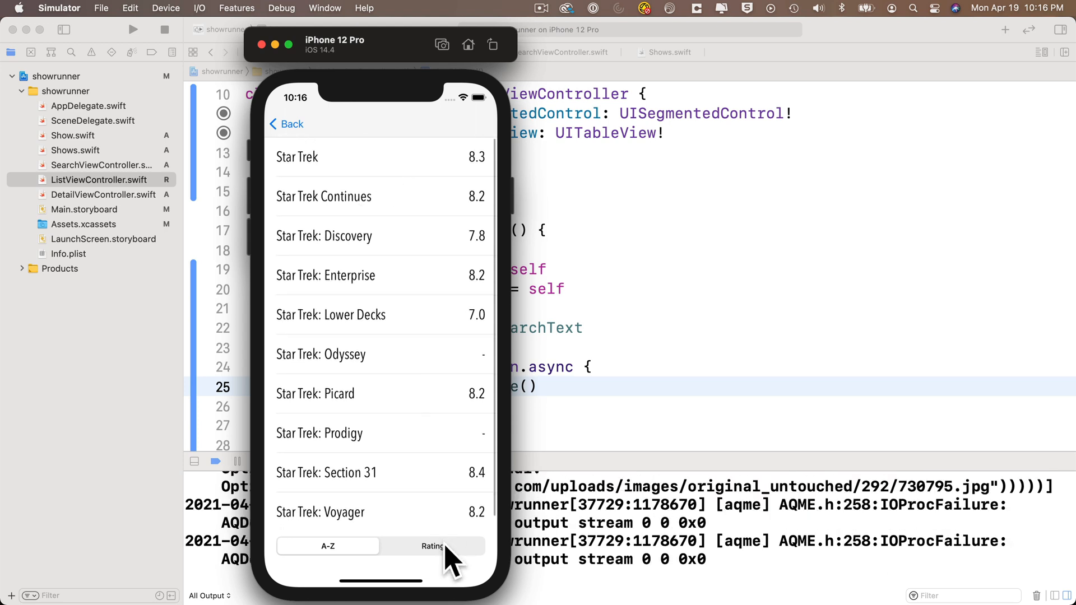
{"action": "left_click", "coordinate": [432, 546]}
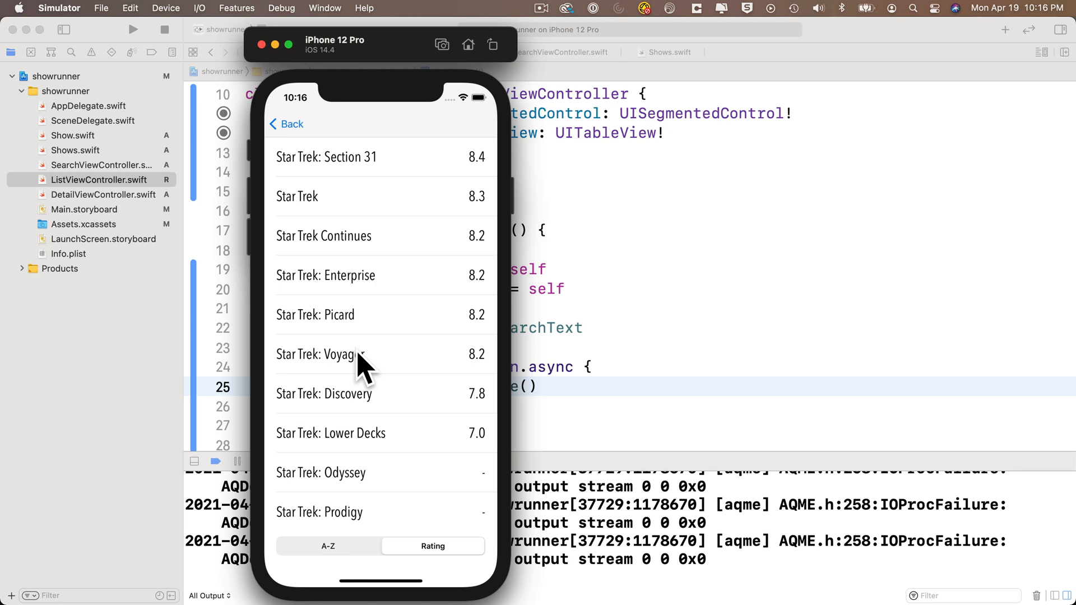
View Star Trek: Voyager's details, go back, and switch to the Word exam document
{"action": "left_click", "coordinate": [322, 354]}
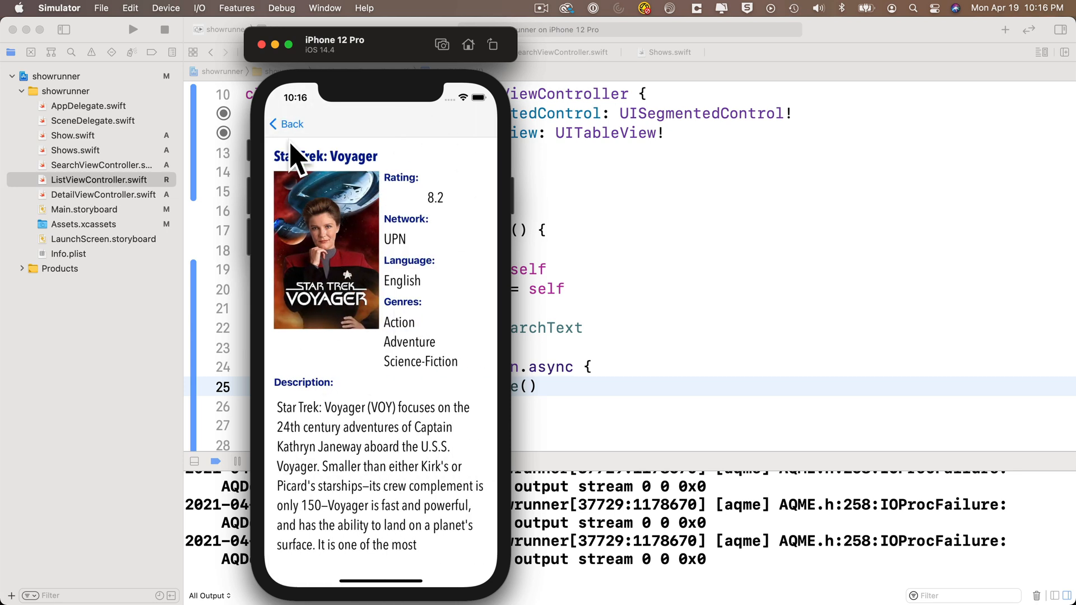
{"action": "left_click", "coordinate": [286, 124]}
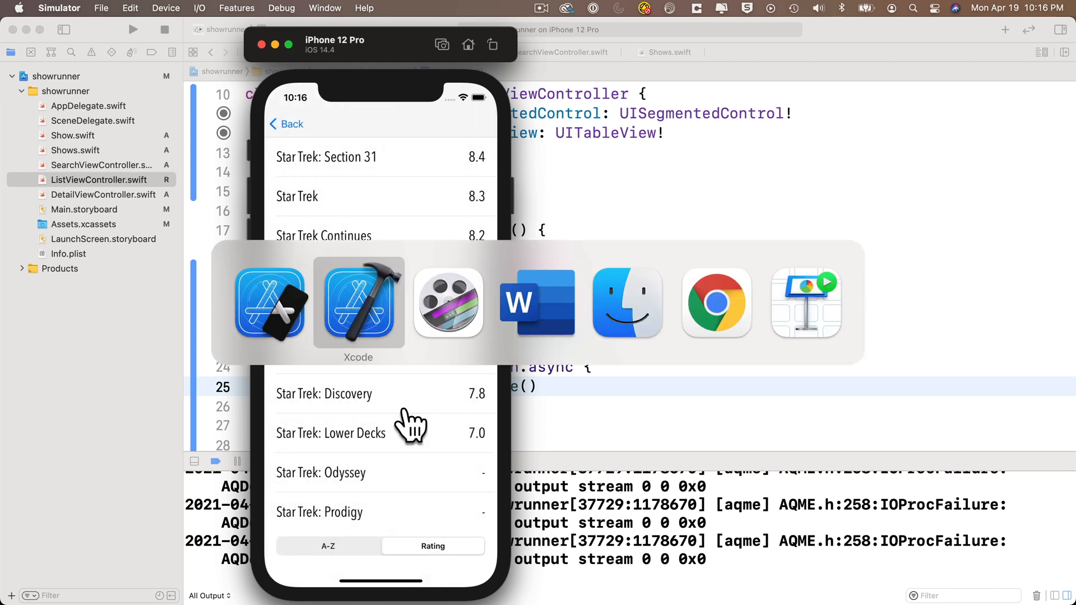
{"action": "left_click", "coordinate": [537, 303]}
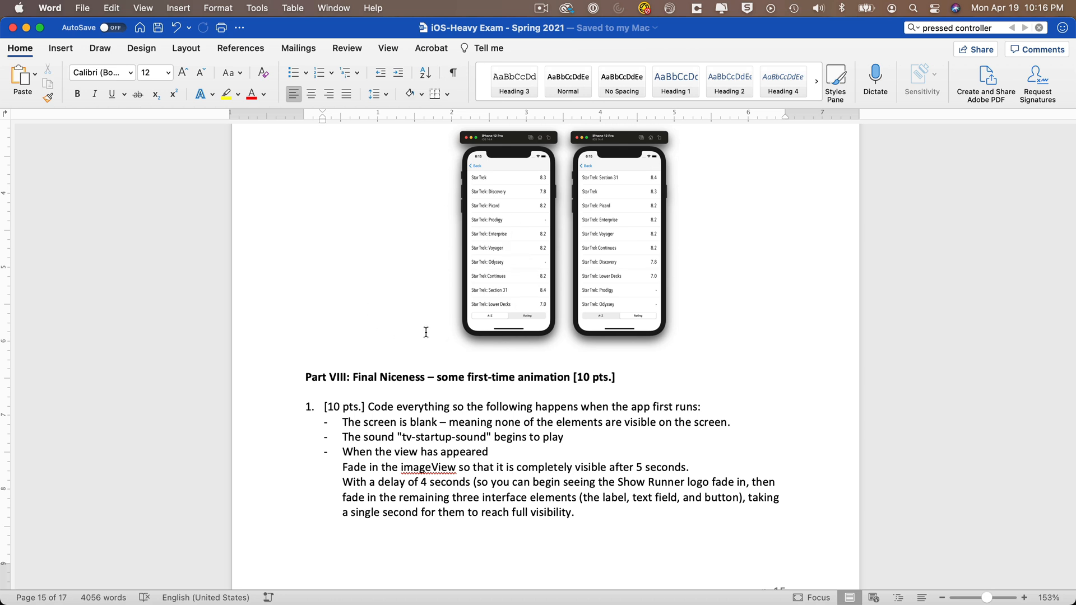